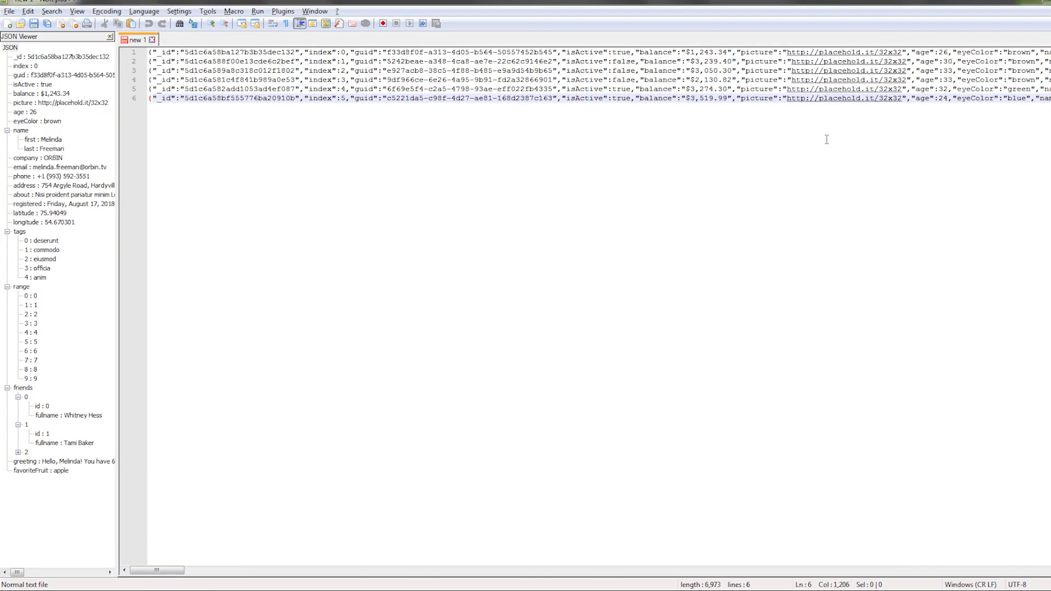
mouse_move(815, 130)
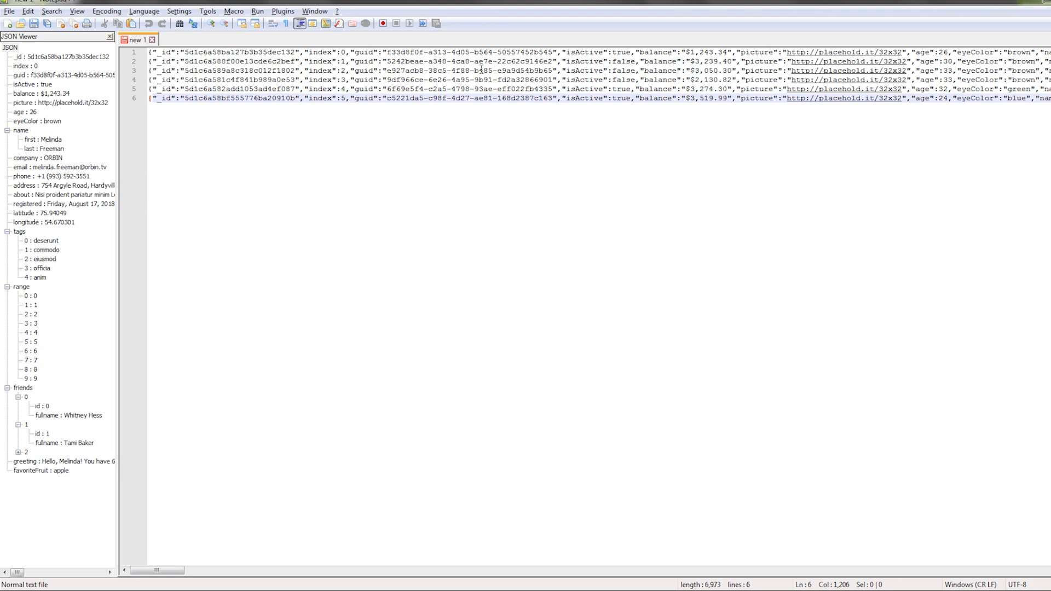
mouse_move(89, 155)
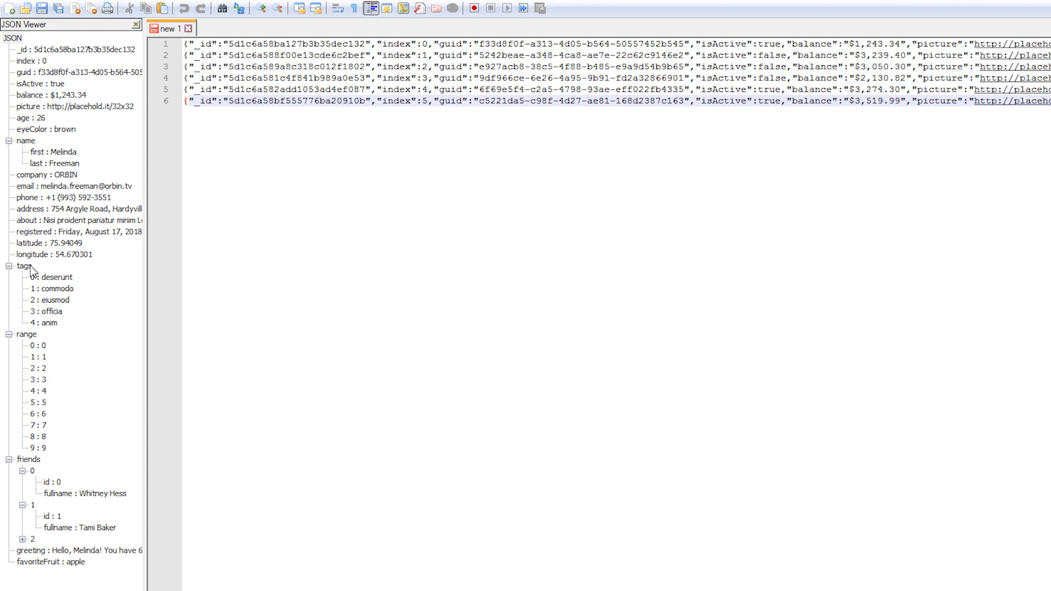
mouse_move(64, 286)
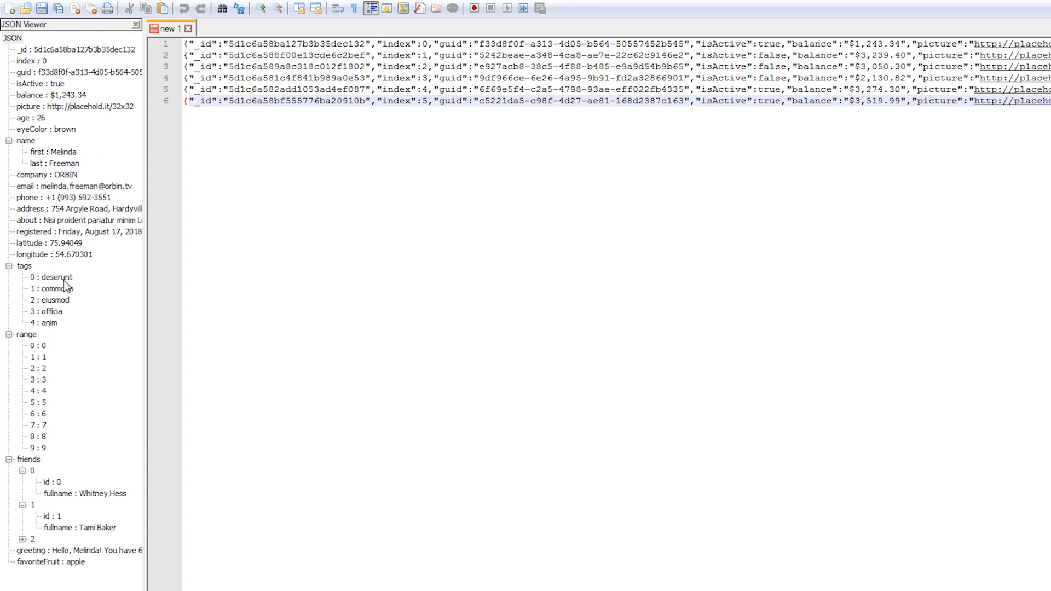
mouse_move(46, 349)
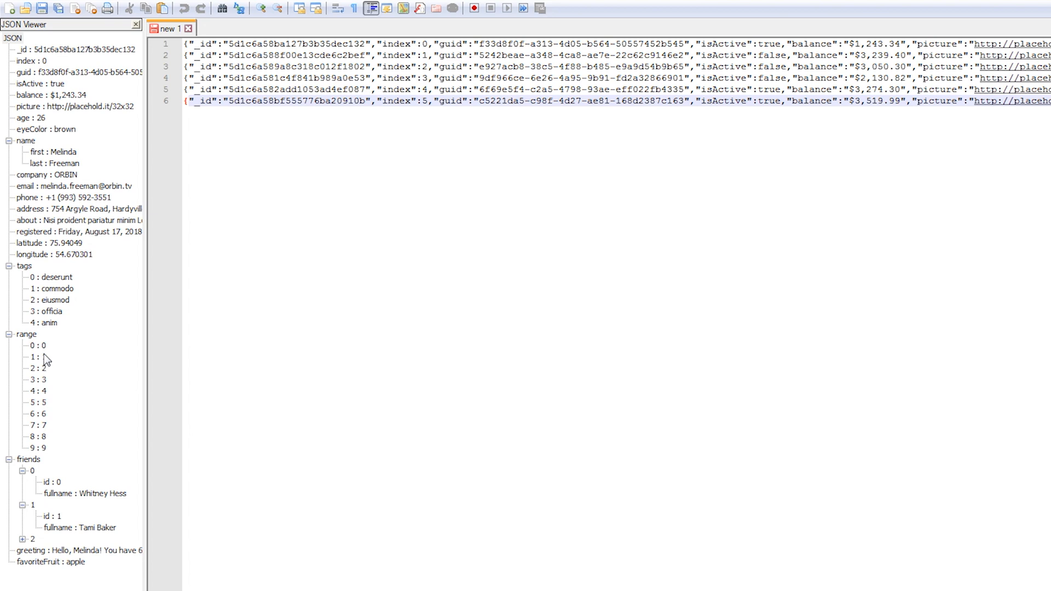
mouse_move(38, 468)
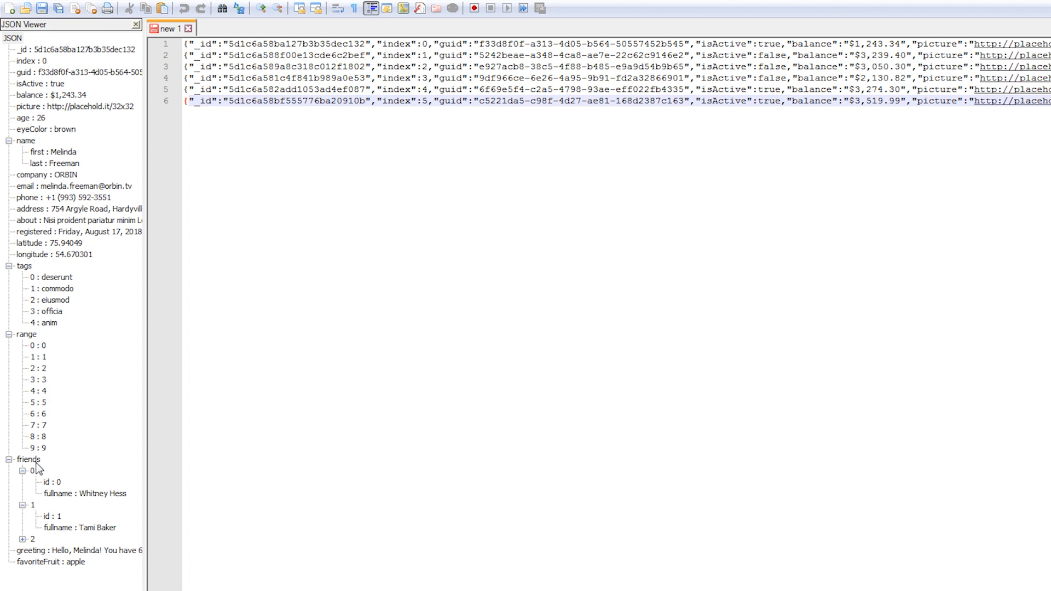
mouse_move(58, 486)
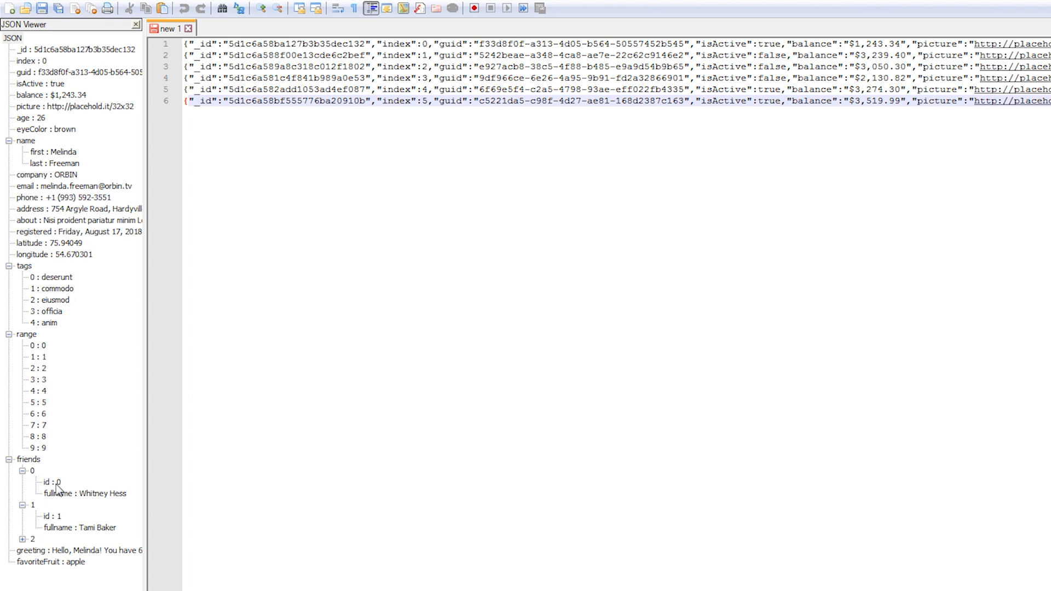
mouse_move(53, 493)
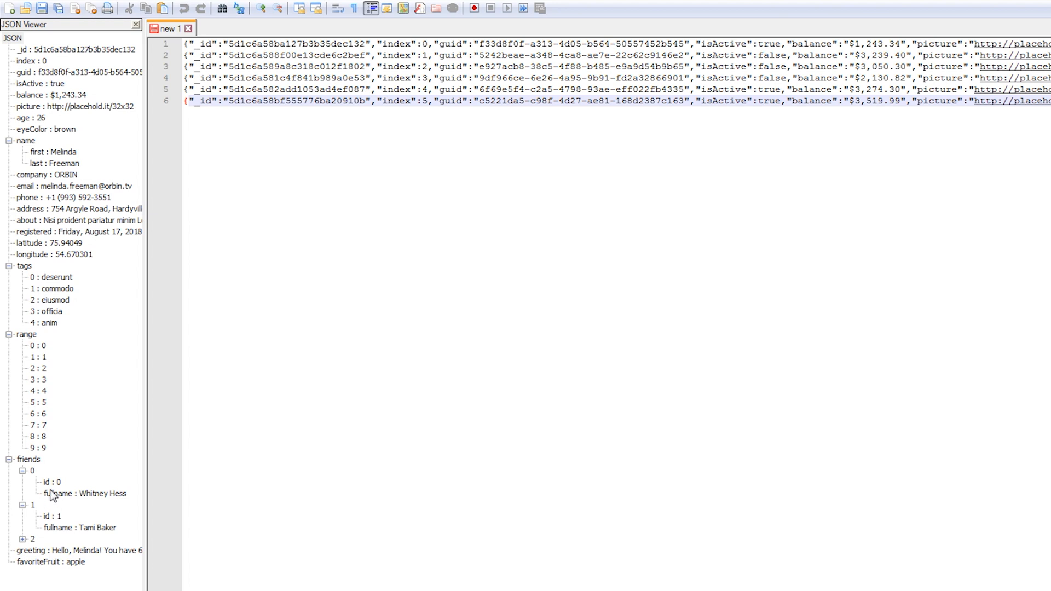
mouse_move(62, 502)
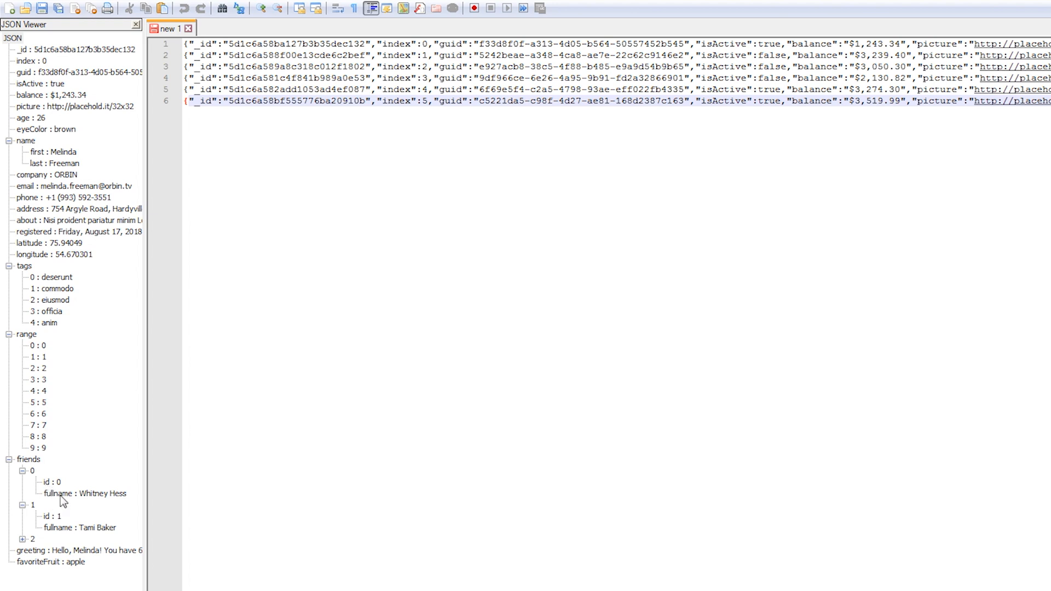
mouse_move(468, 390)
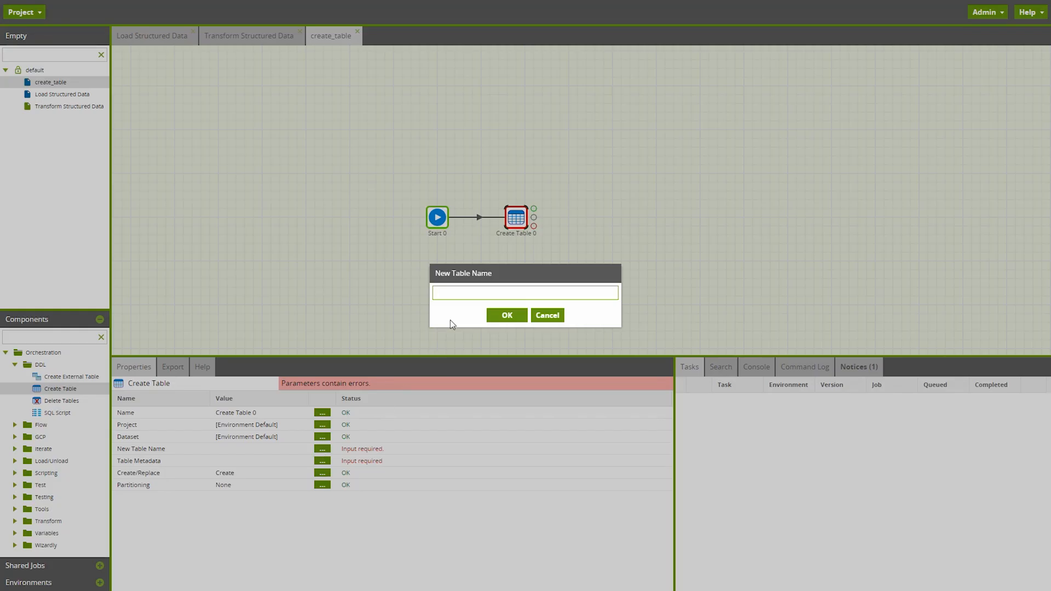
Name the Create Table component's new table _person_example.
text(_person_exa)
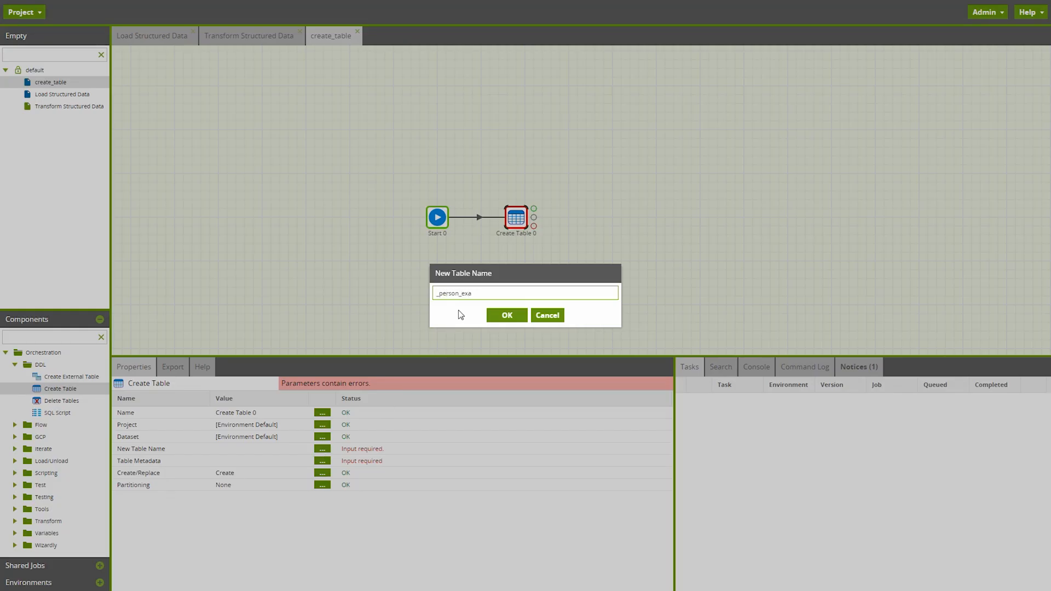
click(505, 316)
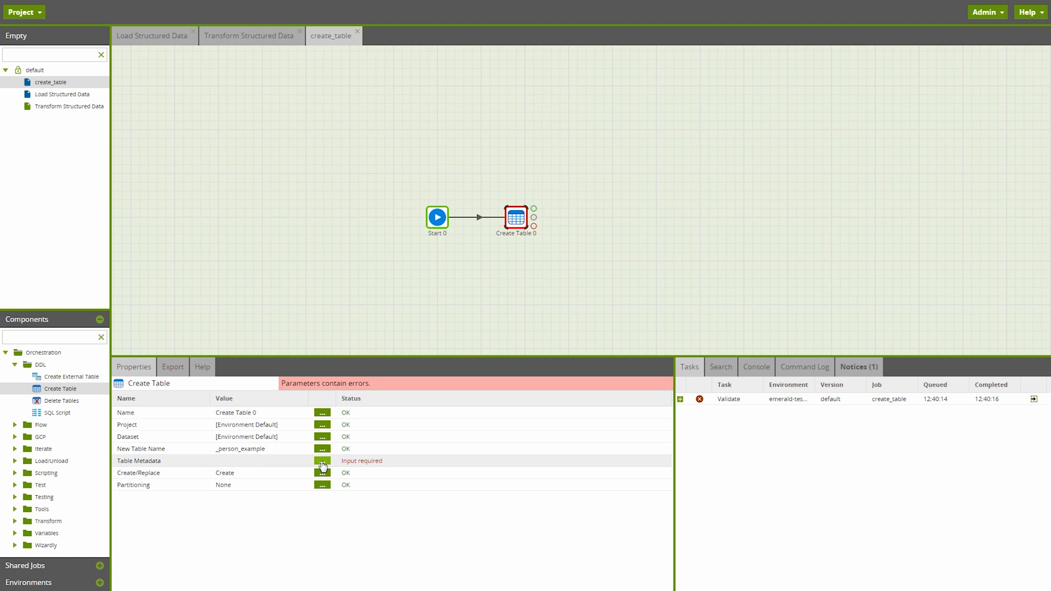
Enable Define Nested Metadata and add a test column of type Array under Columns.
click(322, 462)
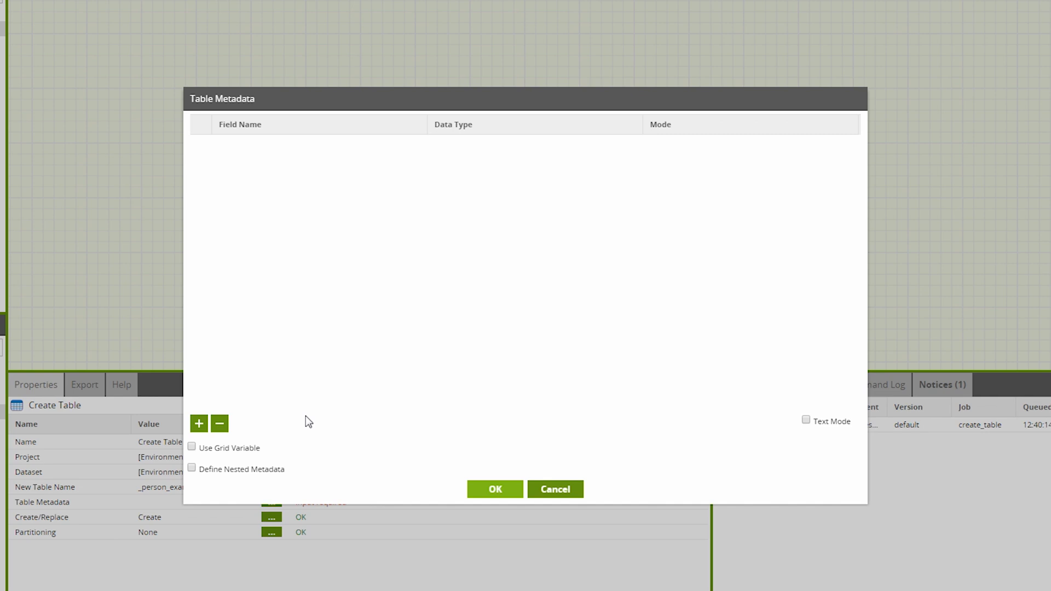
mouse_move(215, 488)
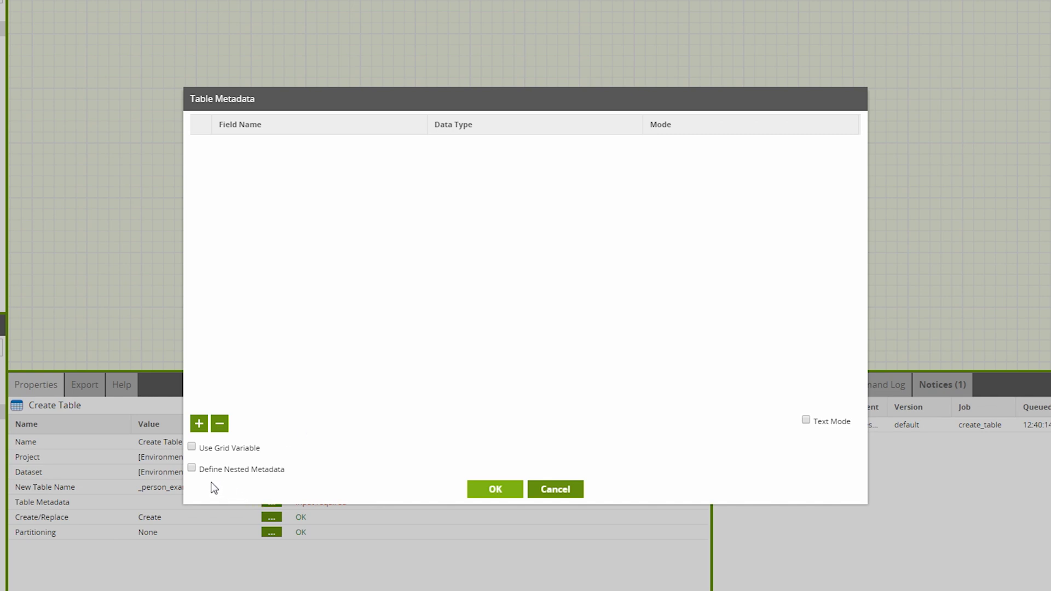
mouse_move(193, 471)
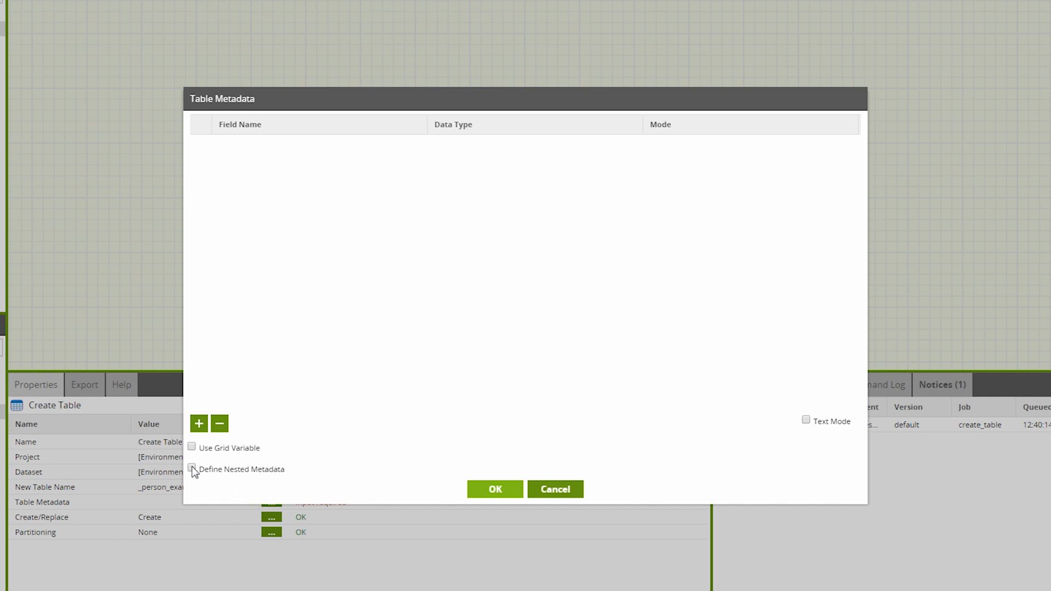
click(192, 470)
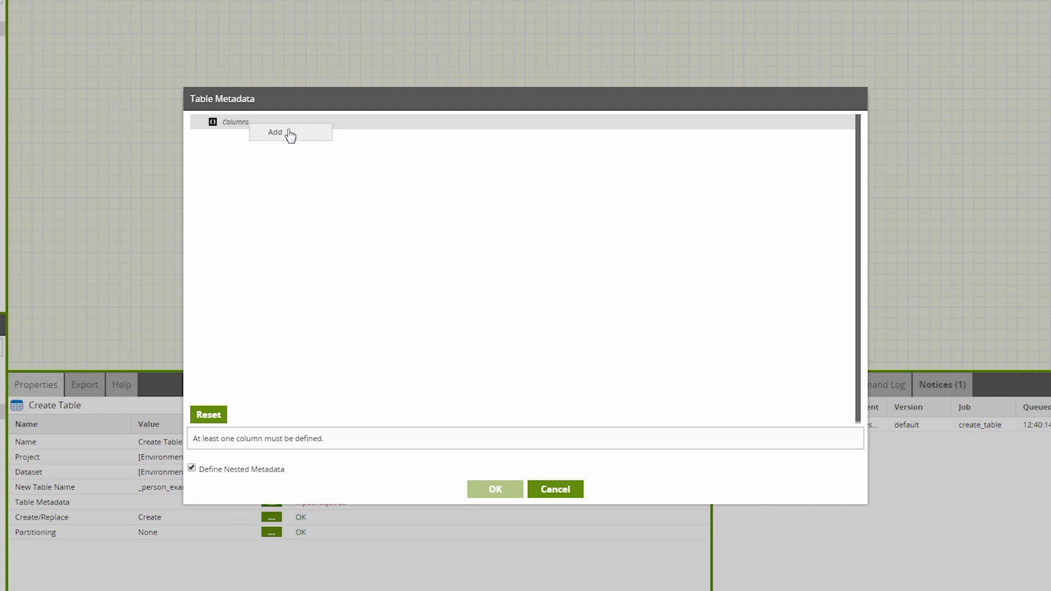
click(275, 132)
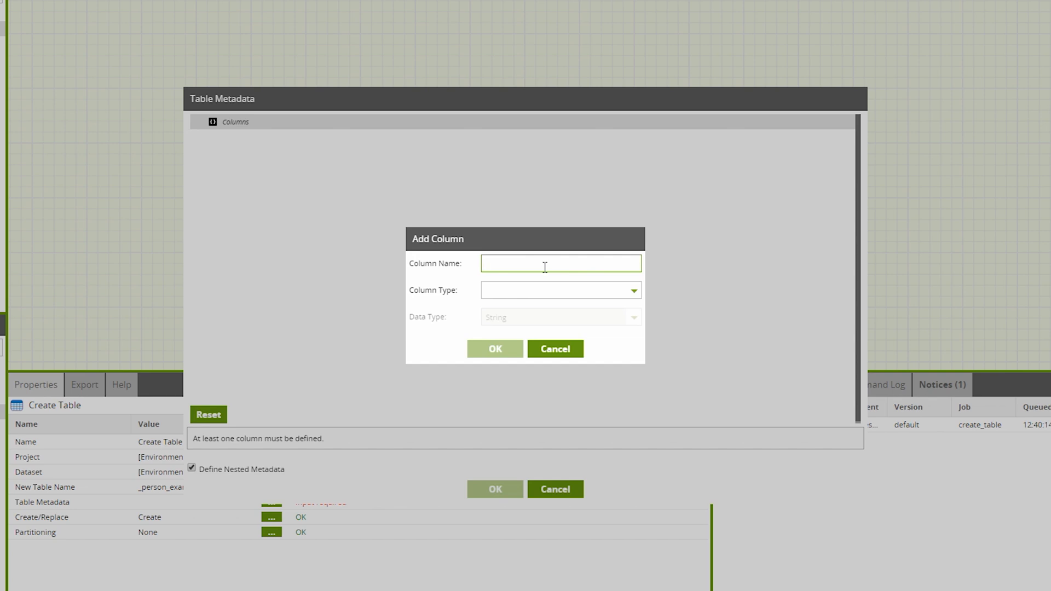
click(561, 289)
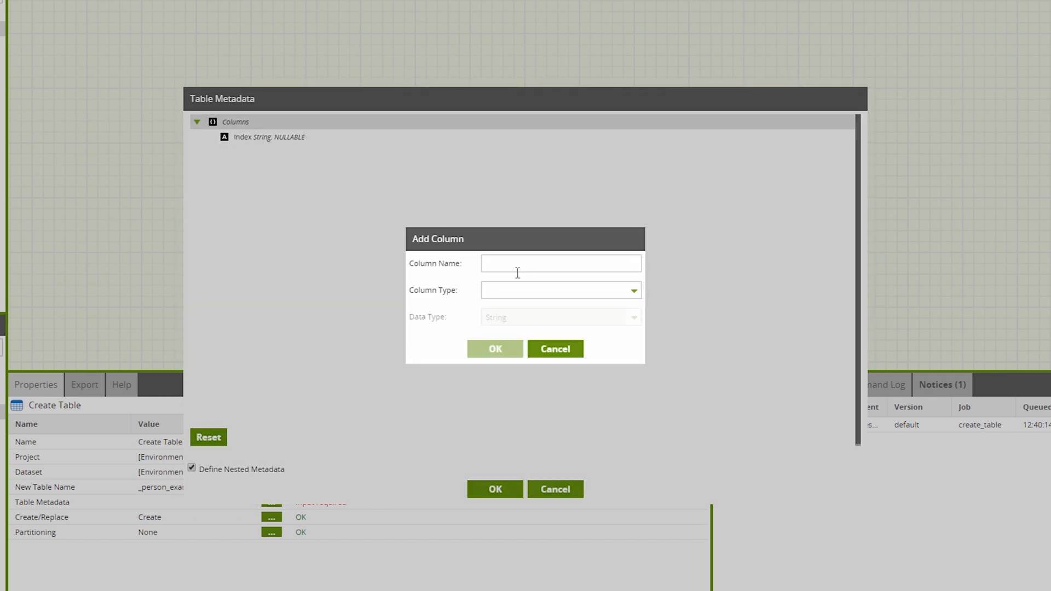
text(test)
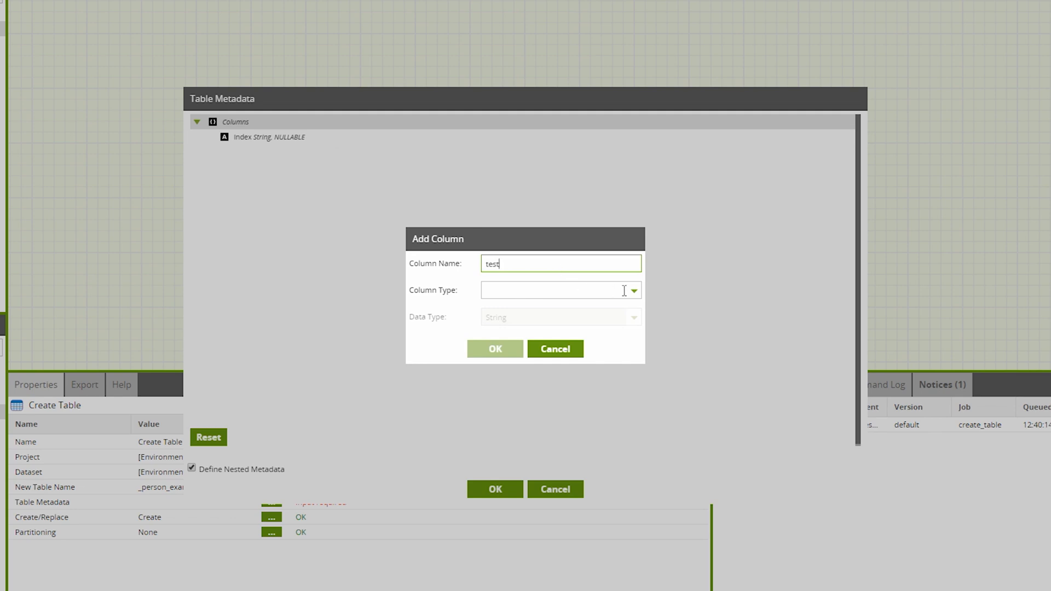
click(561, 290)
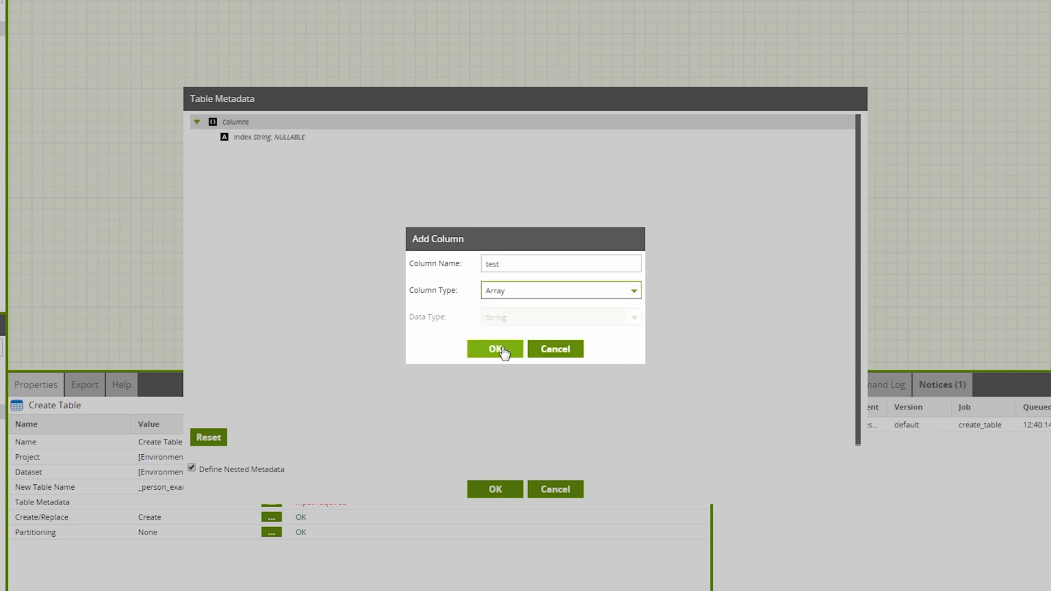
click(495, 348)
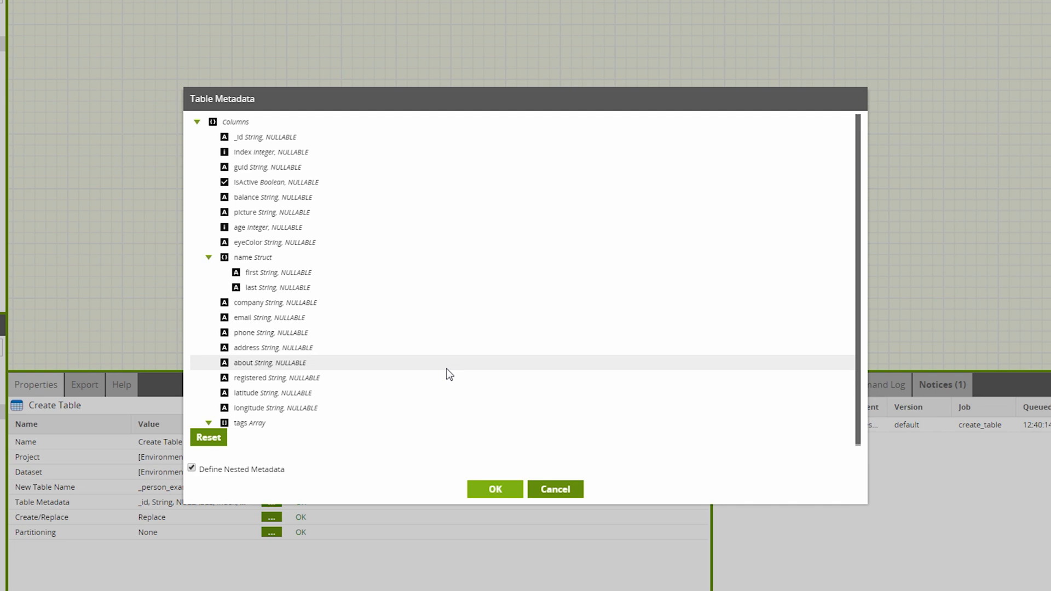
mouse_move(513, 414)
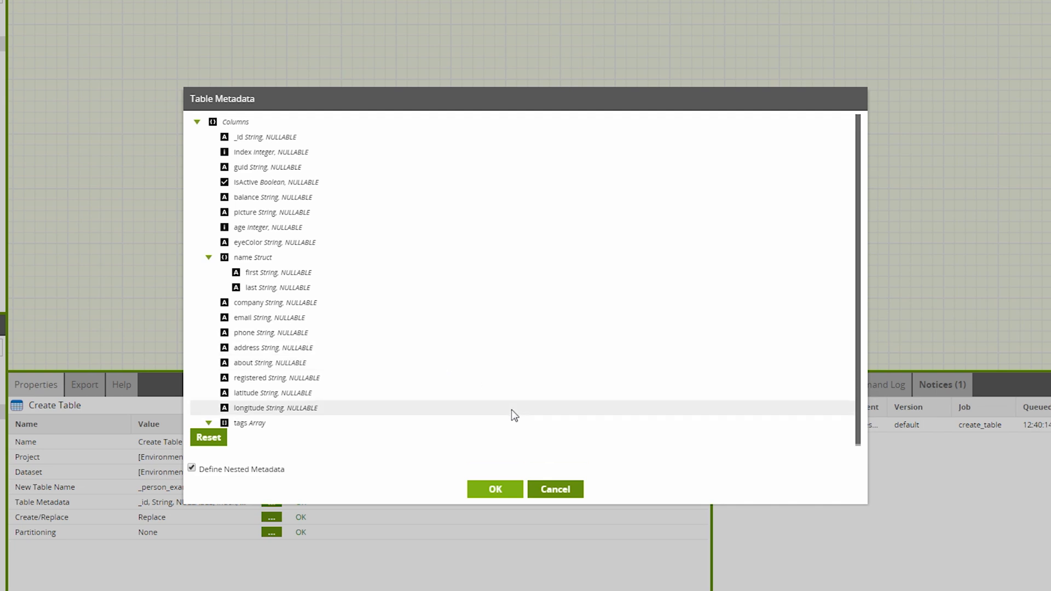
Add a top-level friends column of type Array to the nested metadata.
scroll(down, 3)
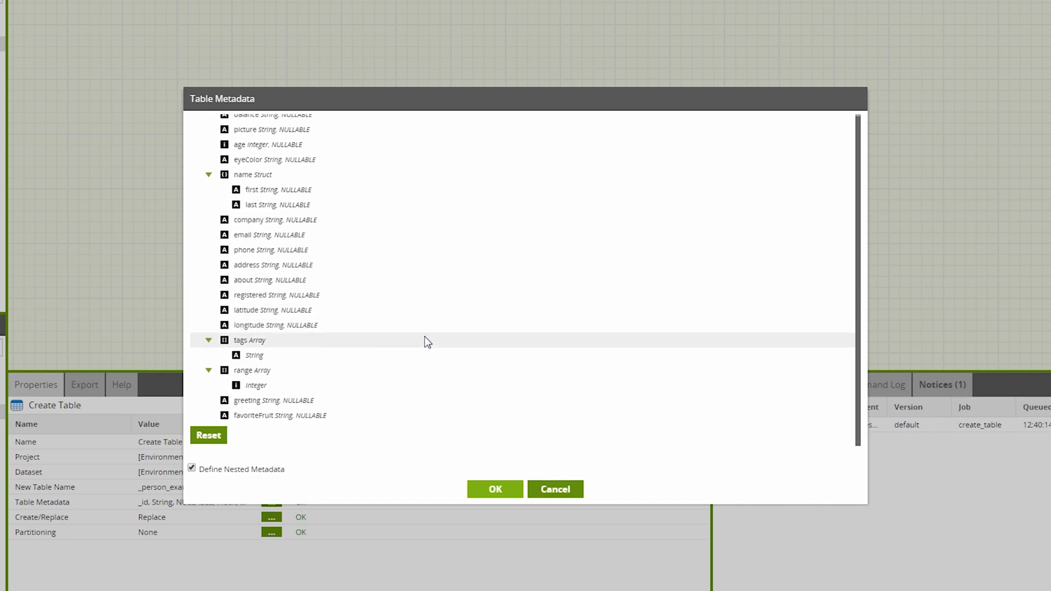
scroll(up, 3)
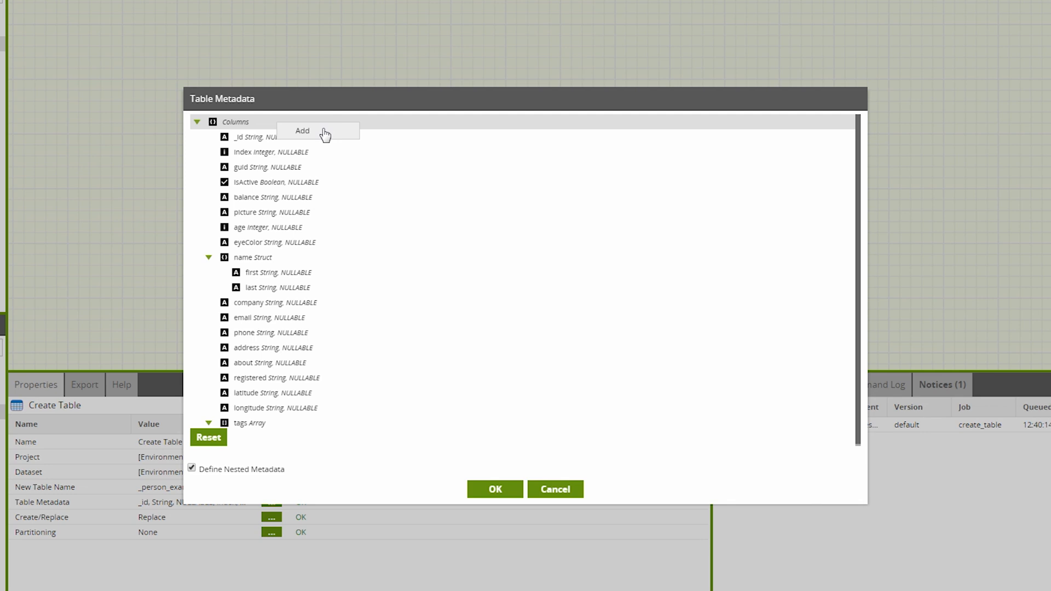
click(302, 130)
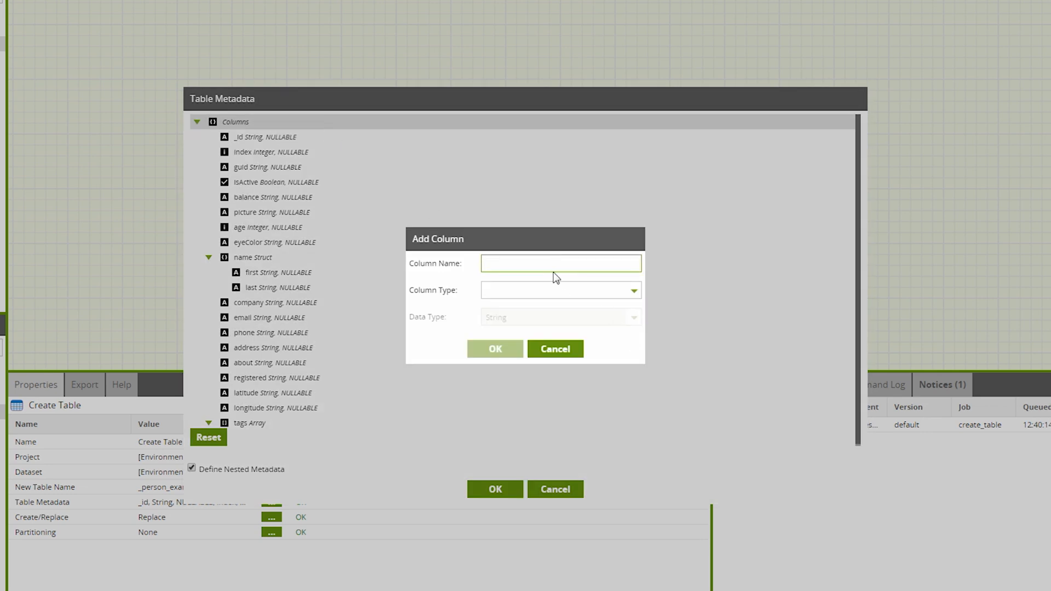
text(friends)
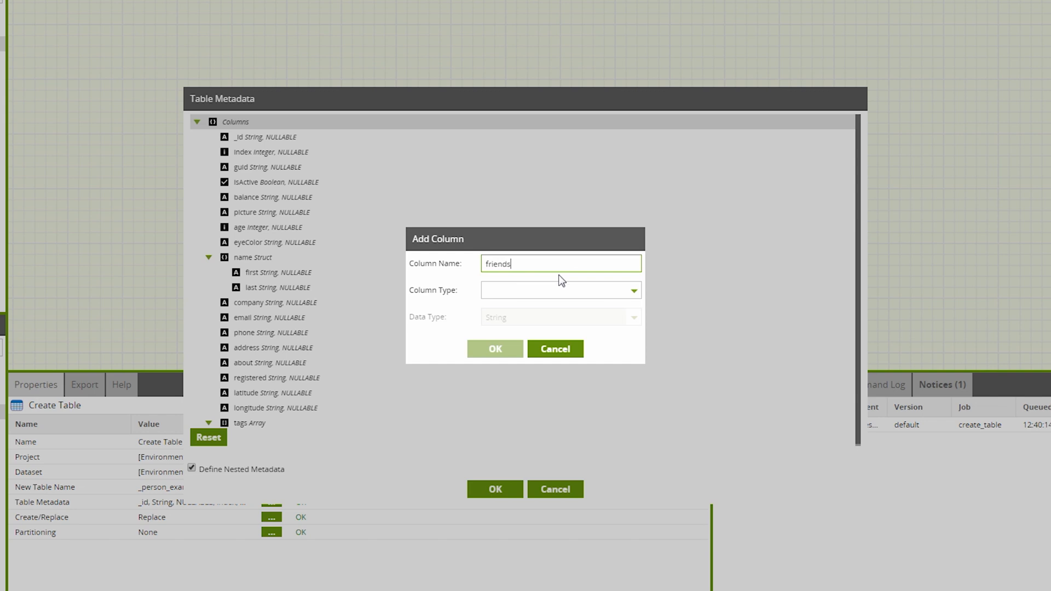
click(561, 291)
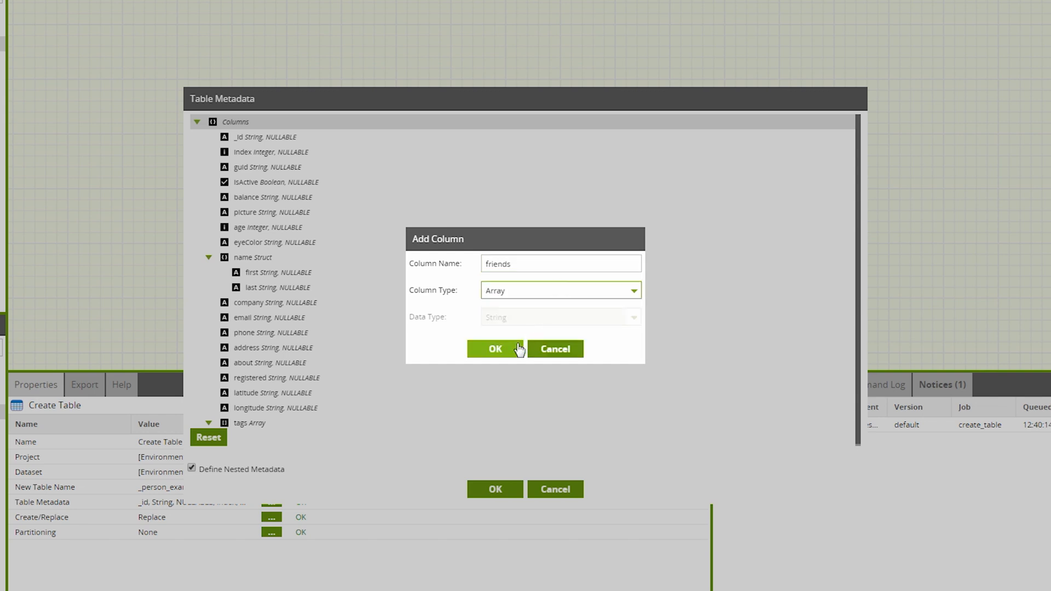
click(494, 348)
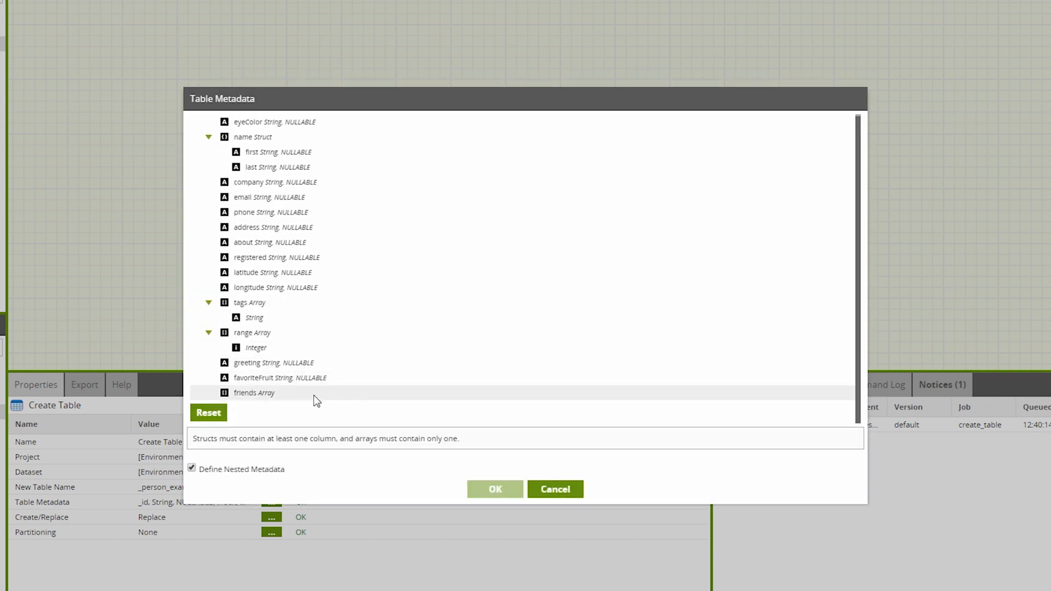
Give the friends array a struct element containing an id Field column.
right_click(253, 393)
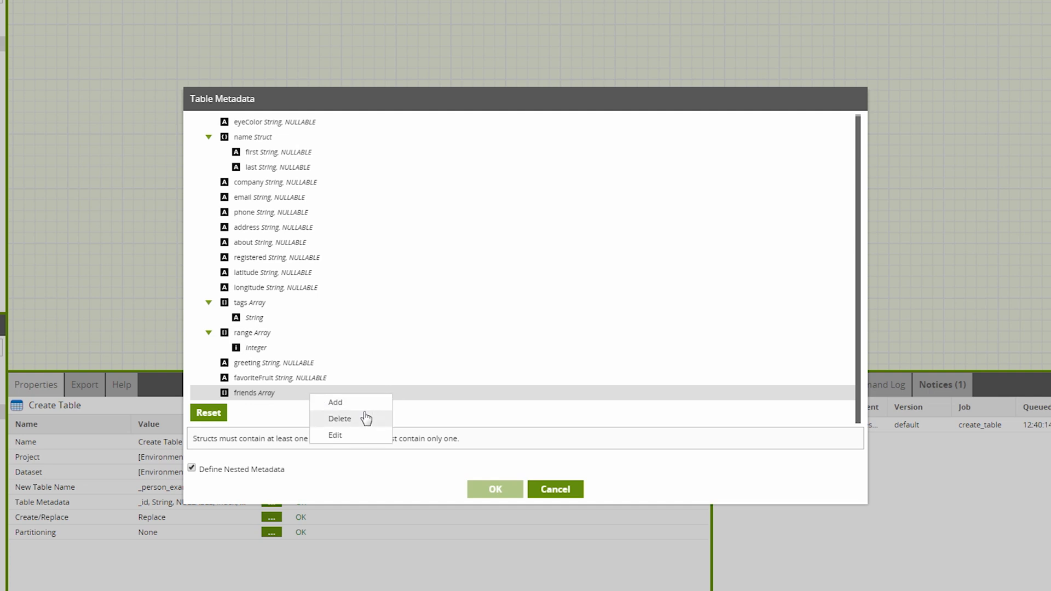
click(335, 402)
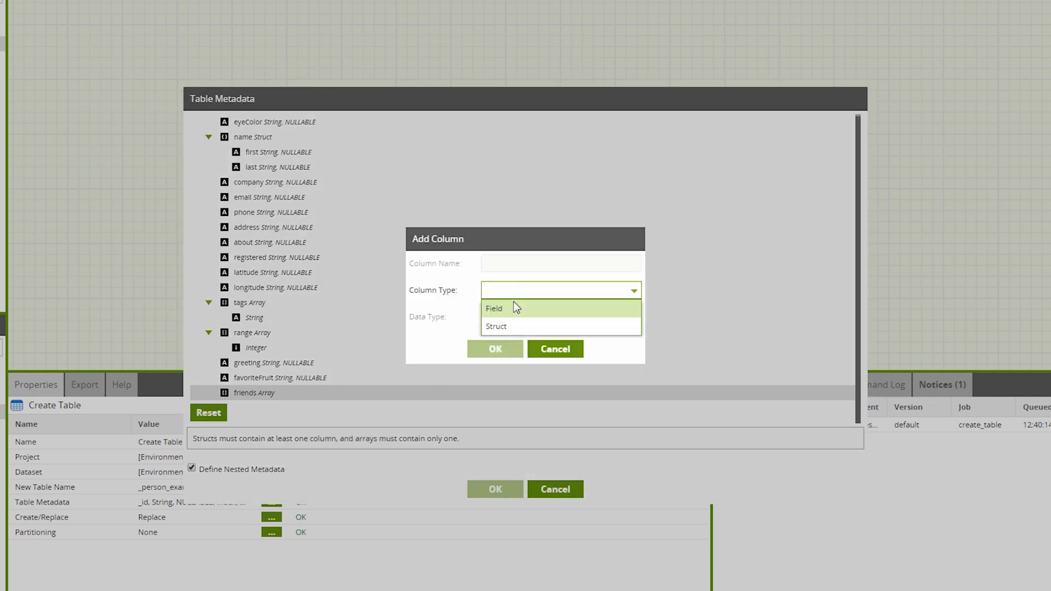
click(554, 348)
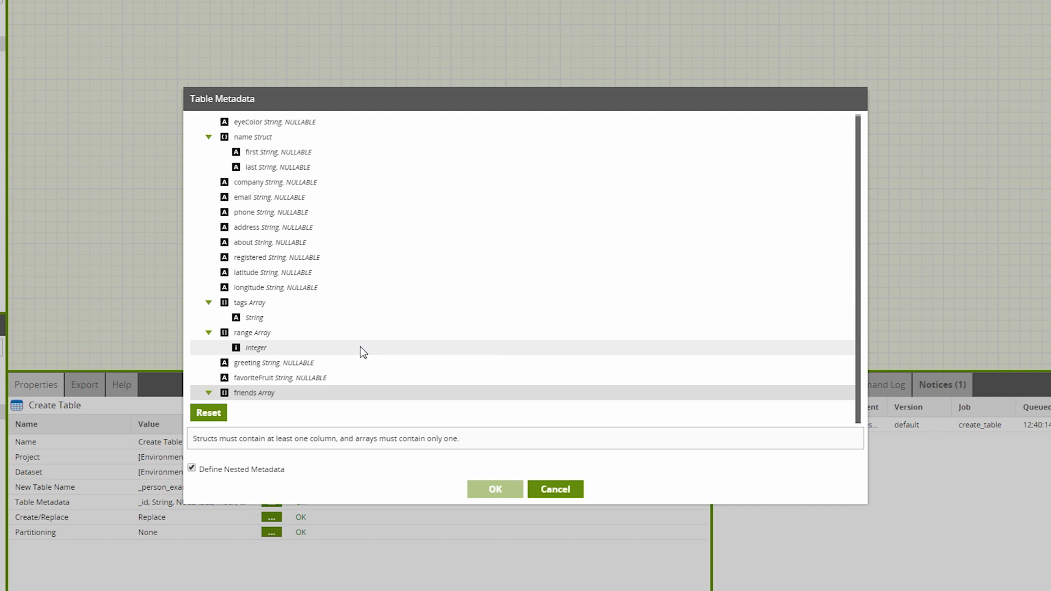
right_click(254, 393)
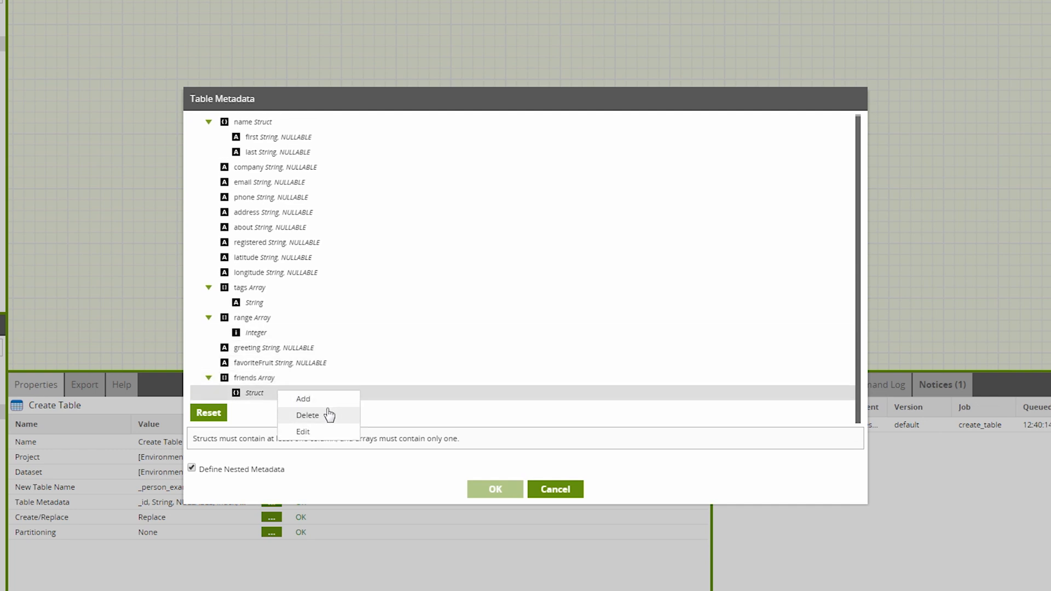
click(304, 398)
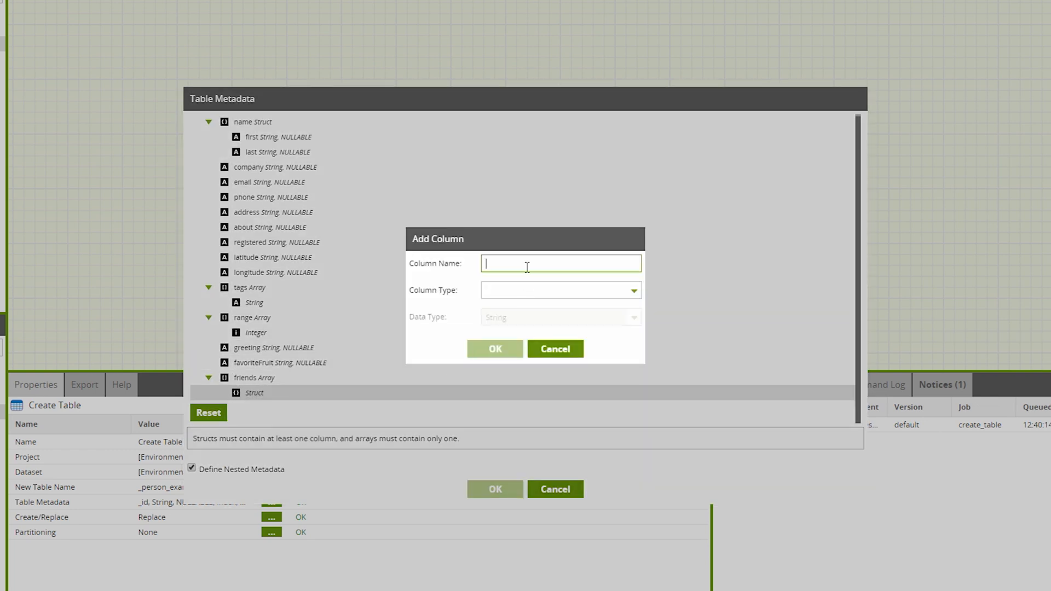
click(559, 289)
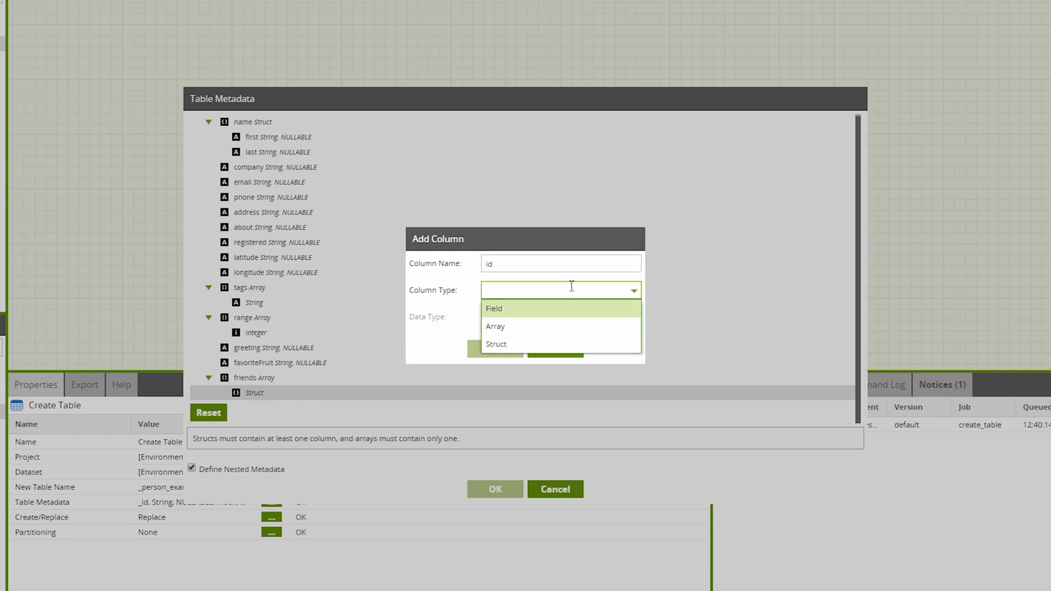
click(493, 309)
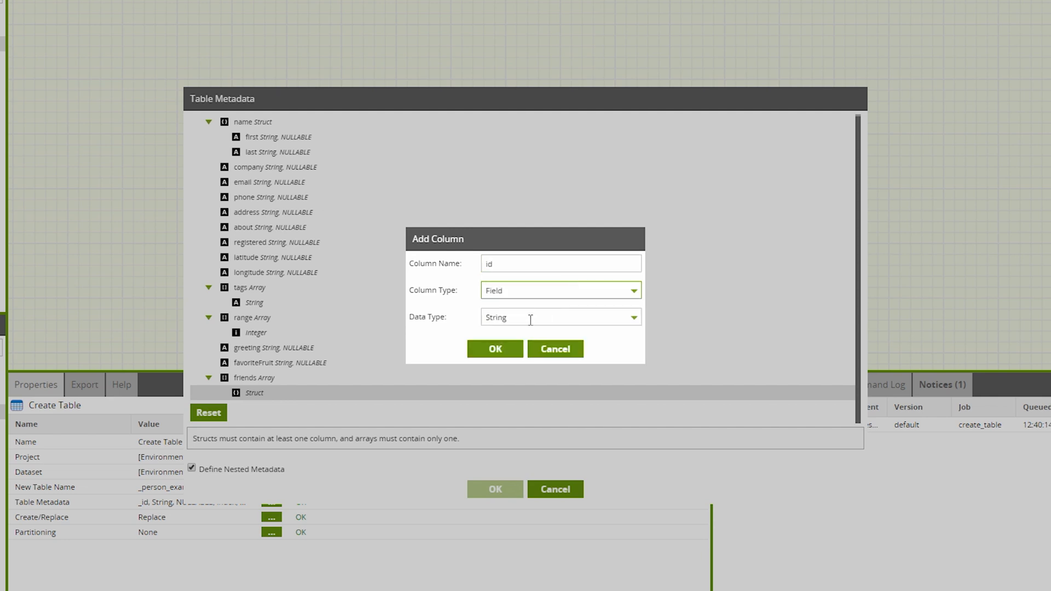
click(495, 348)
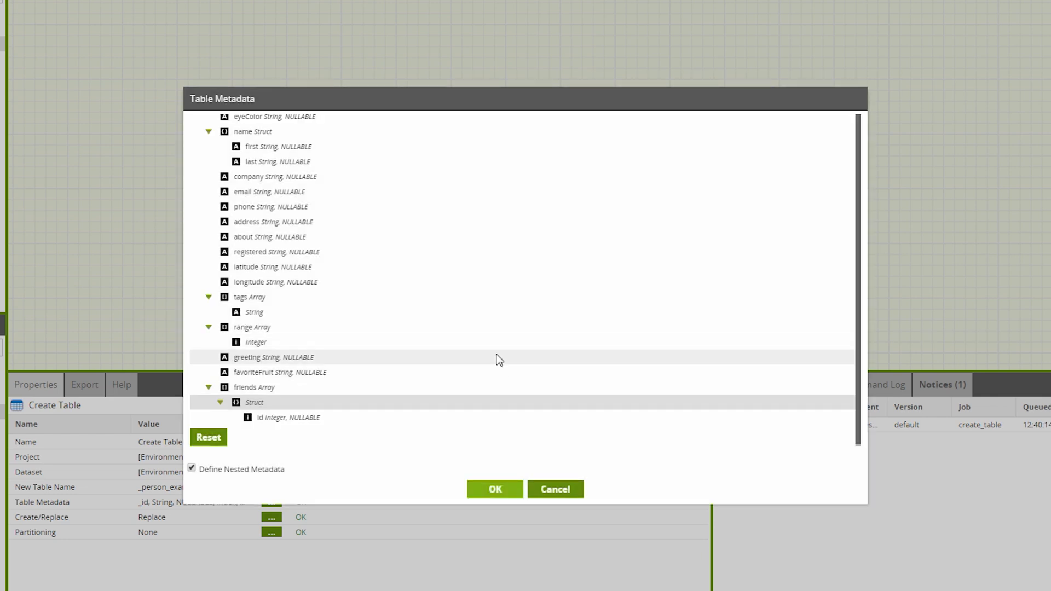
Add a second struct column named fullname and choose its column type.
right_click(254, 401)
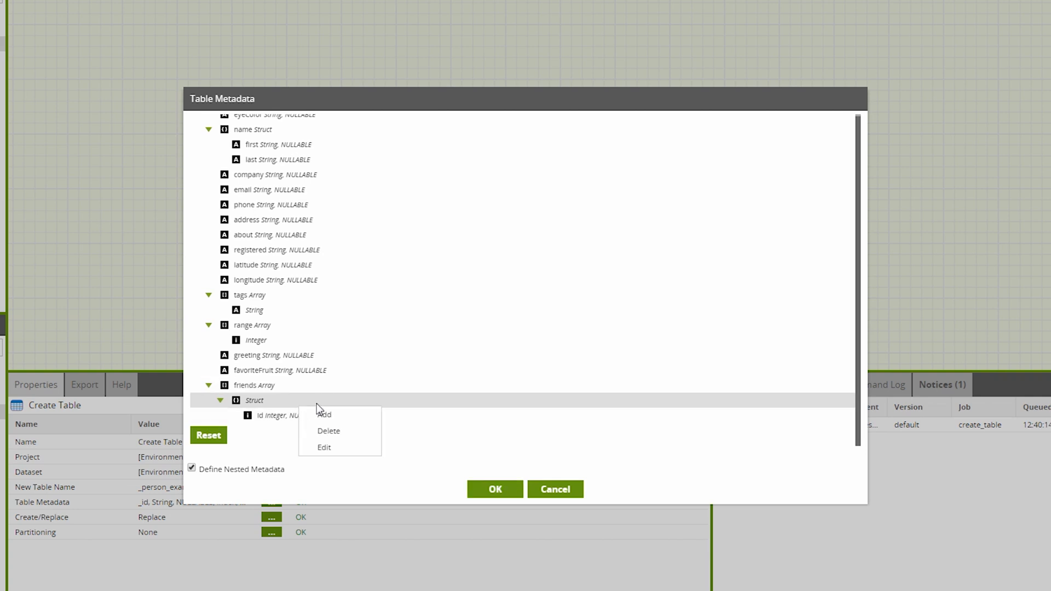
click(324, 413)
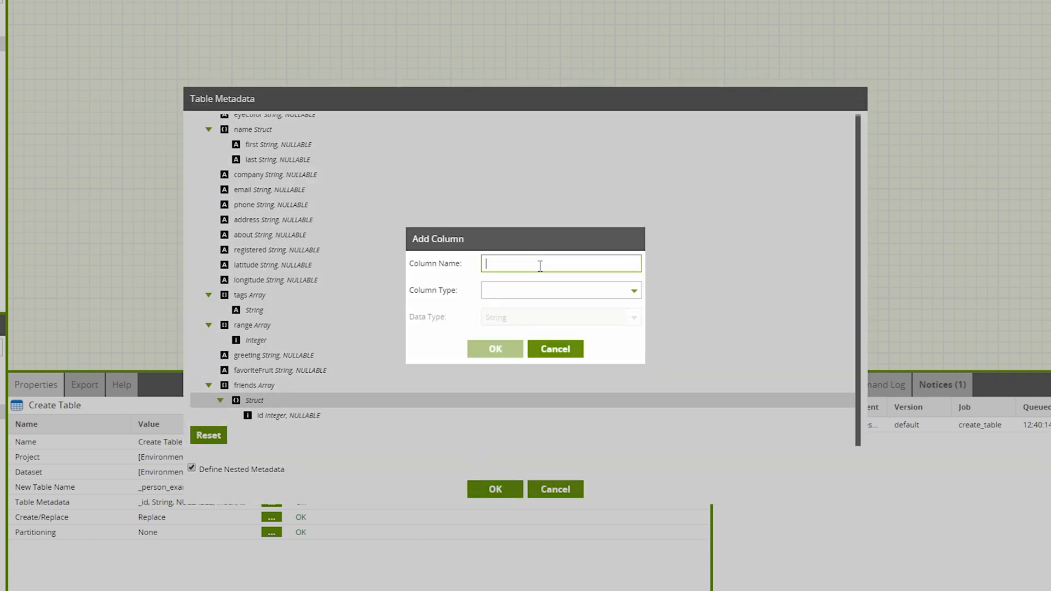
text(fullnam)
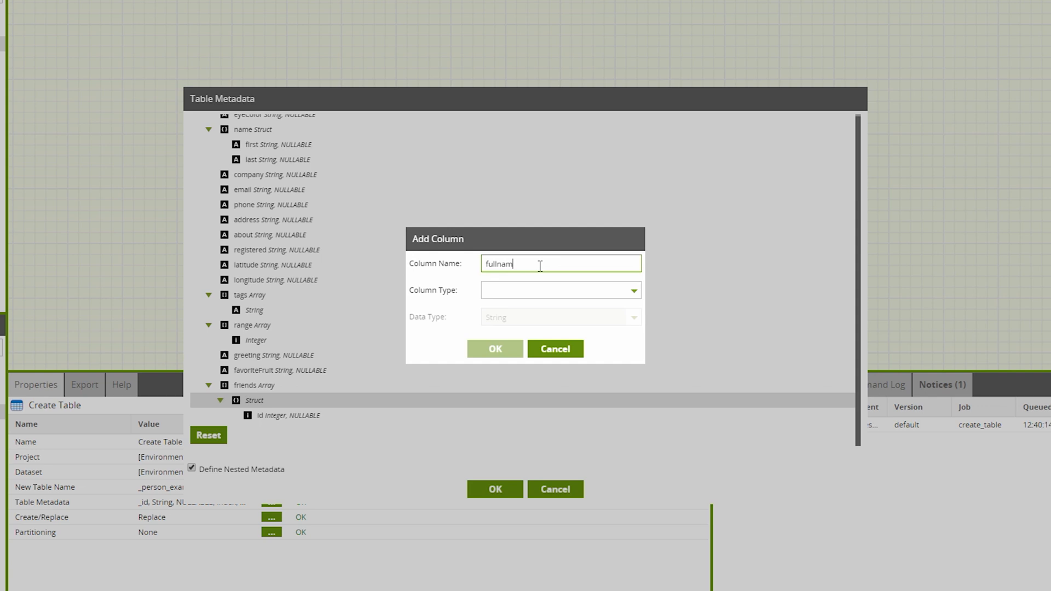
click(561, 289)
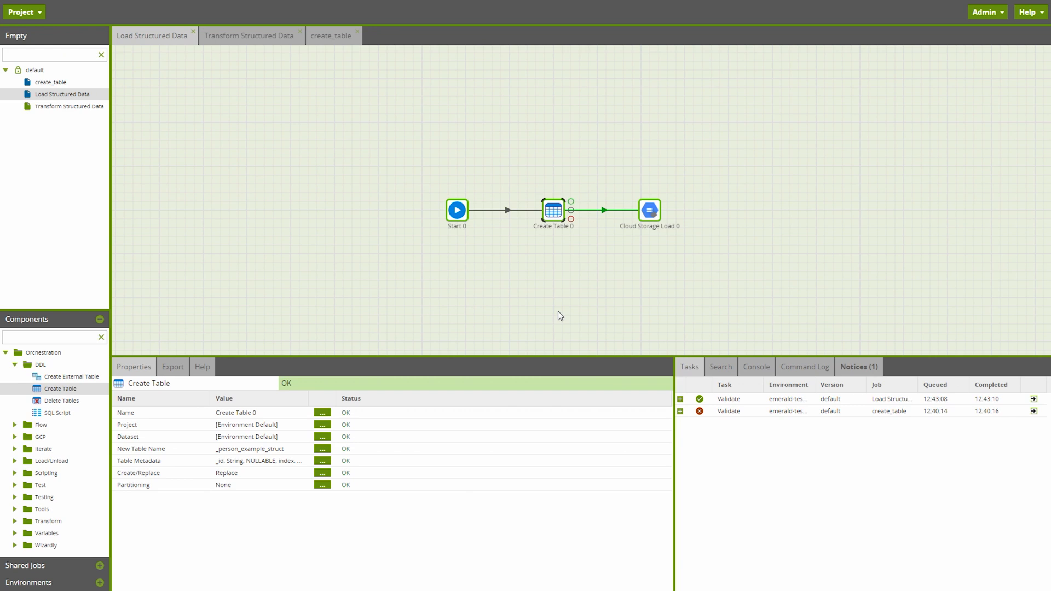
mouse_move(560, 311)
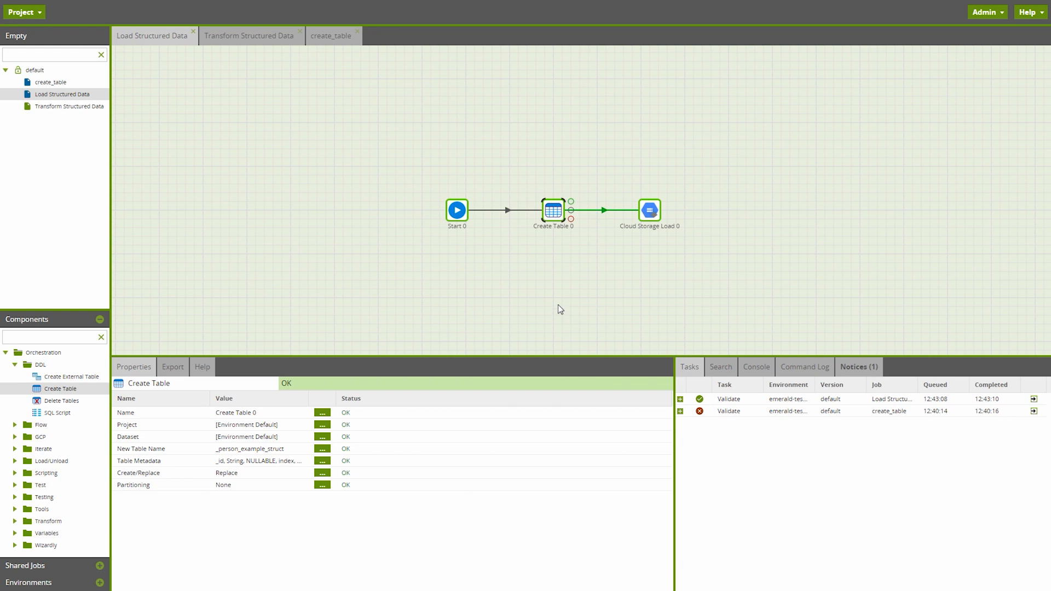
Run the Load Structured Data job from the canvas context menu.
right_click(560, 309)
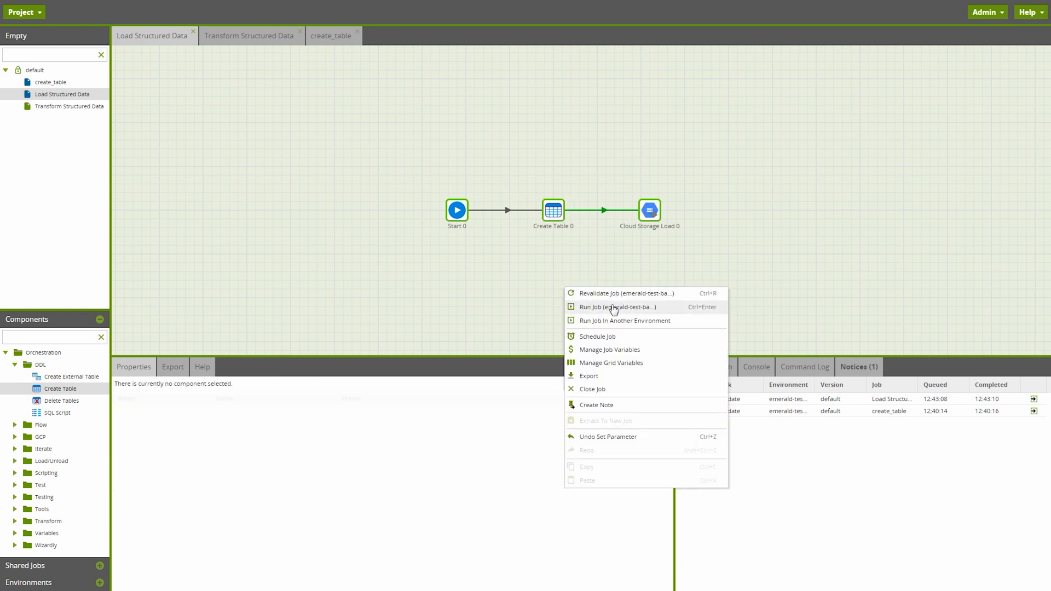
click(611, 307)
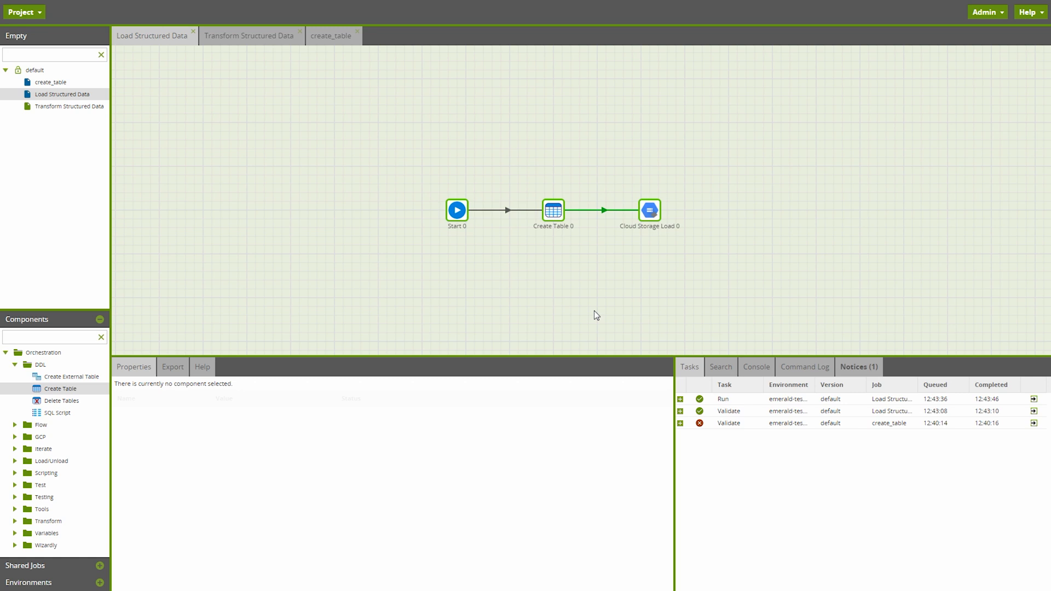
mouse_move(255, 330)
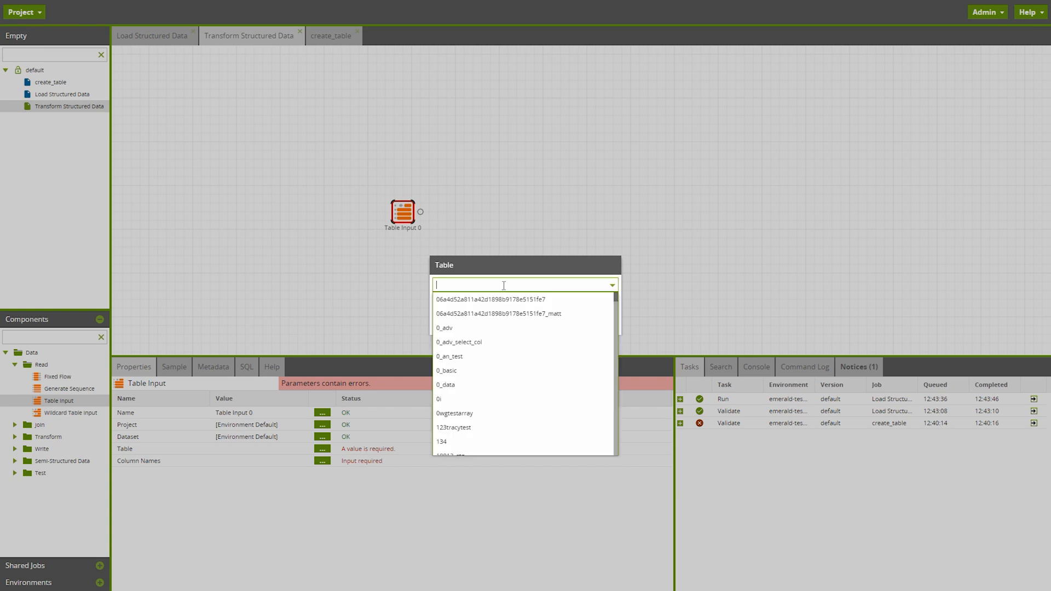
Point the Table Input at _person_example_struct and keep all its columns selected.
text(_pe)
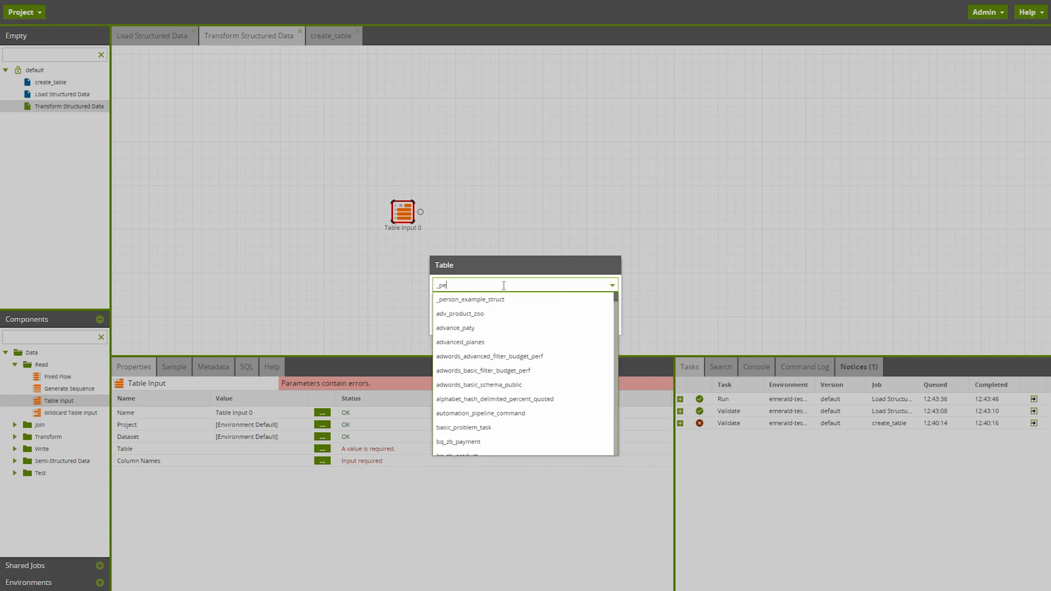
click(470, 299)
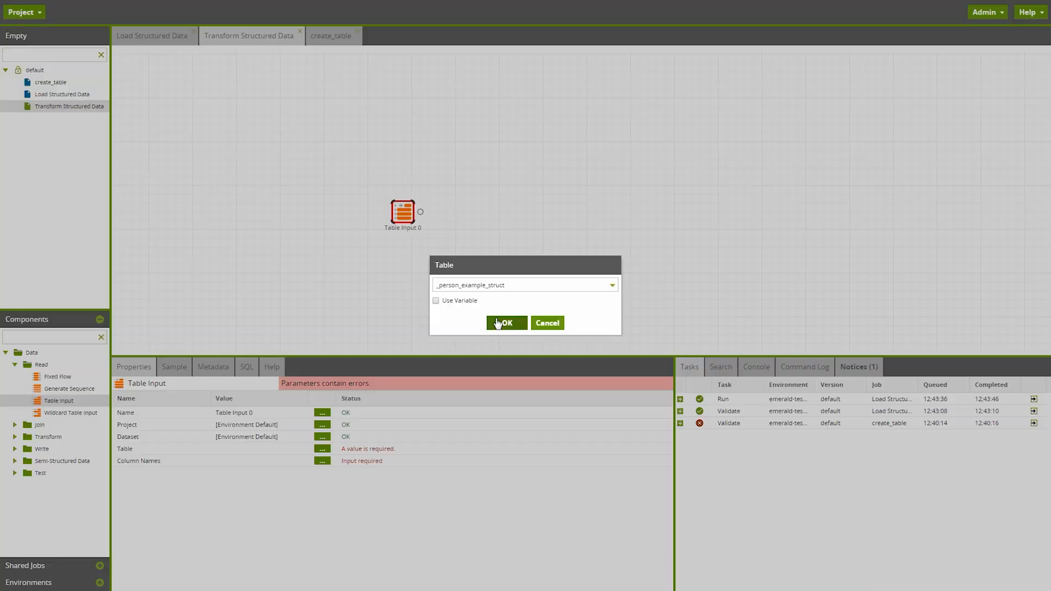
click(506, 323)
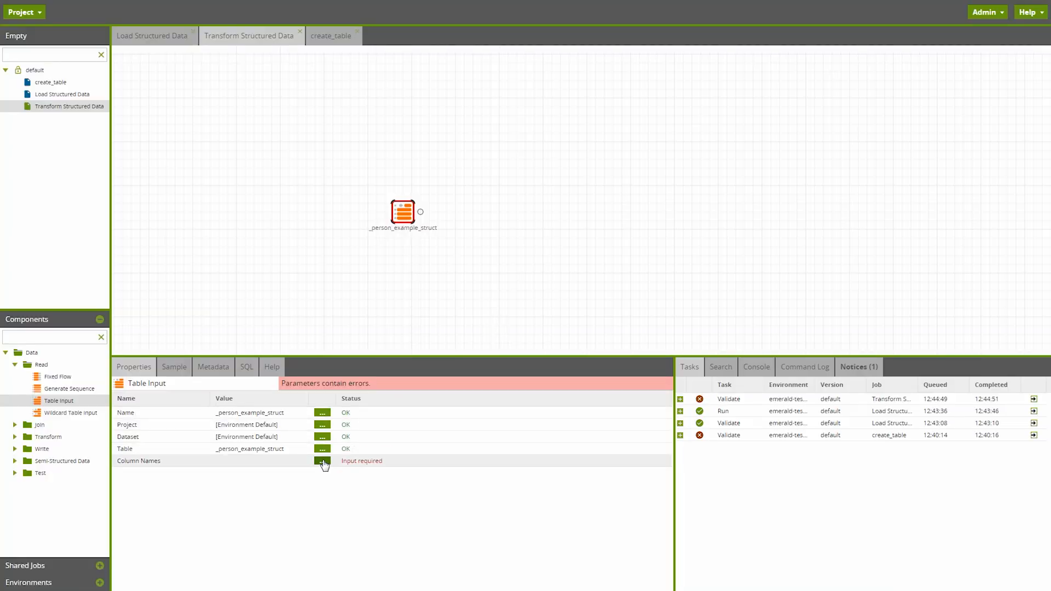
click(322, 462)
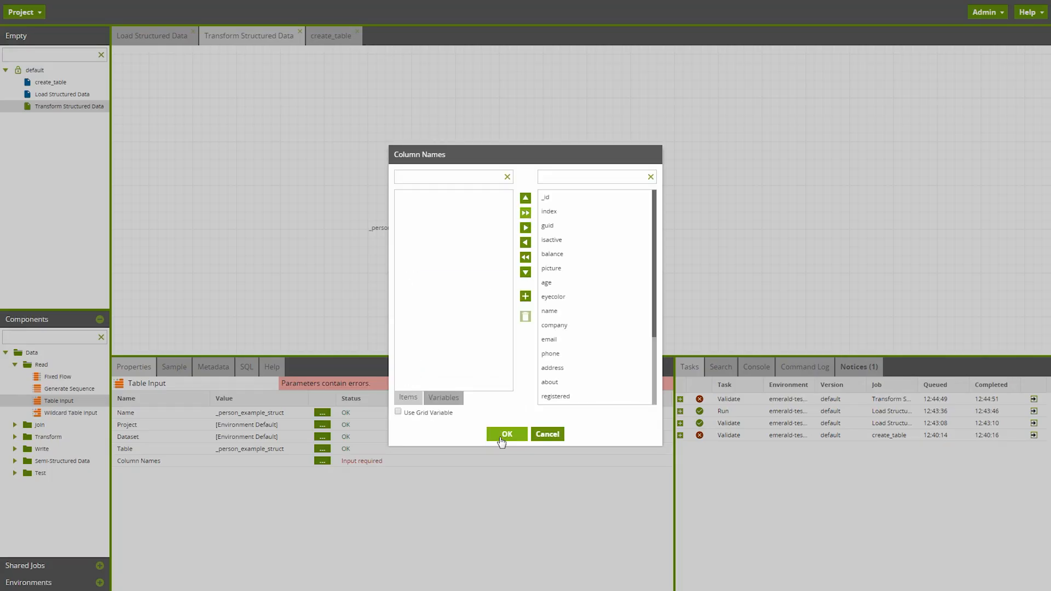
click(506, 433)
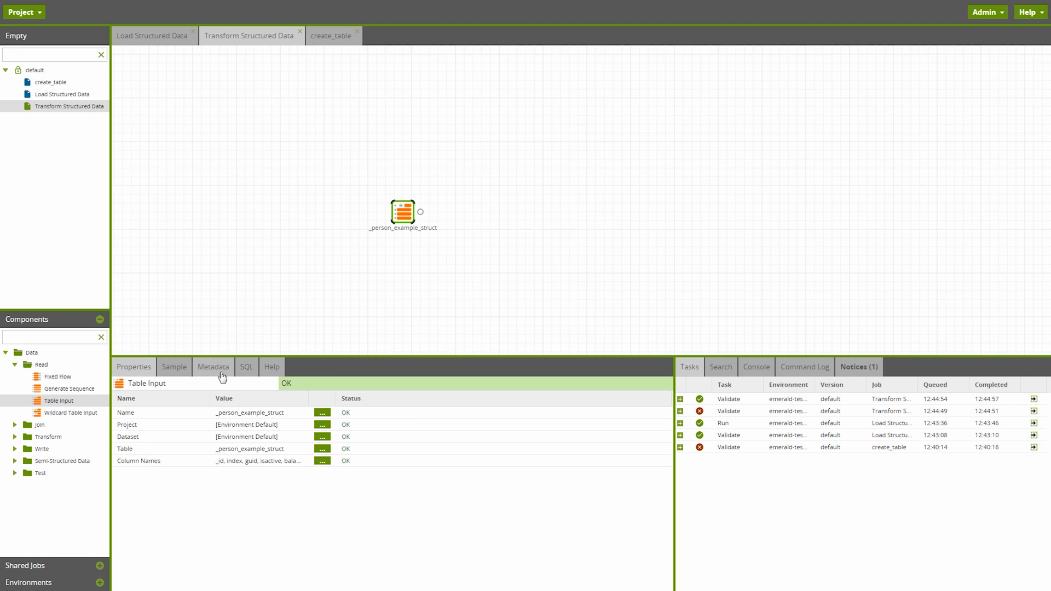
Review the Table Input's Metadata listing nested fields like name.first and friends.id.
click(214, 367)
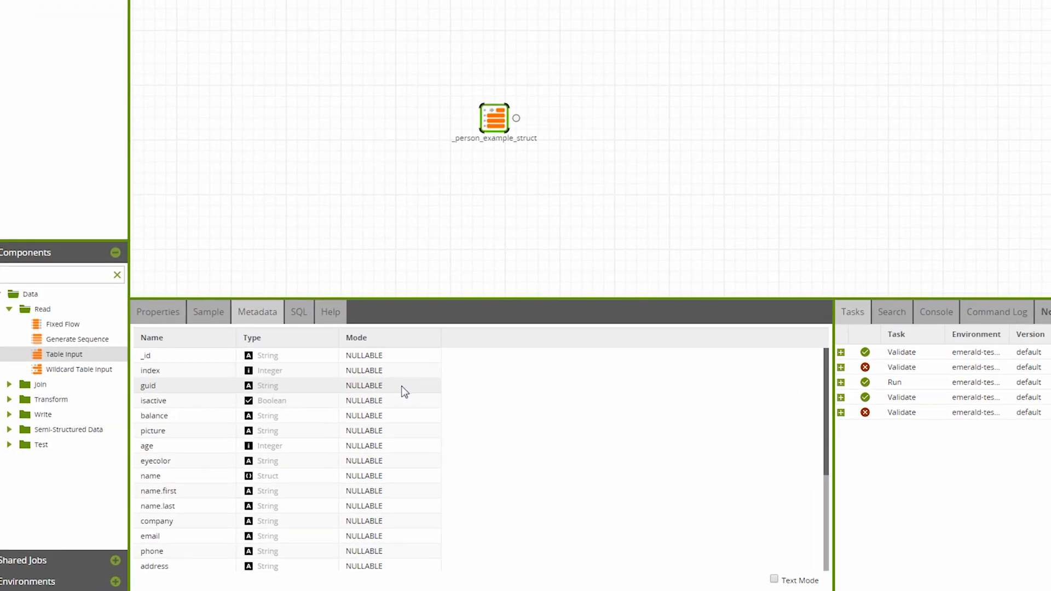
mouse_move(386, 477)
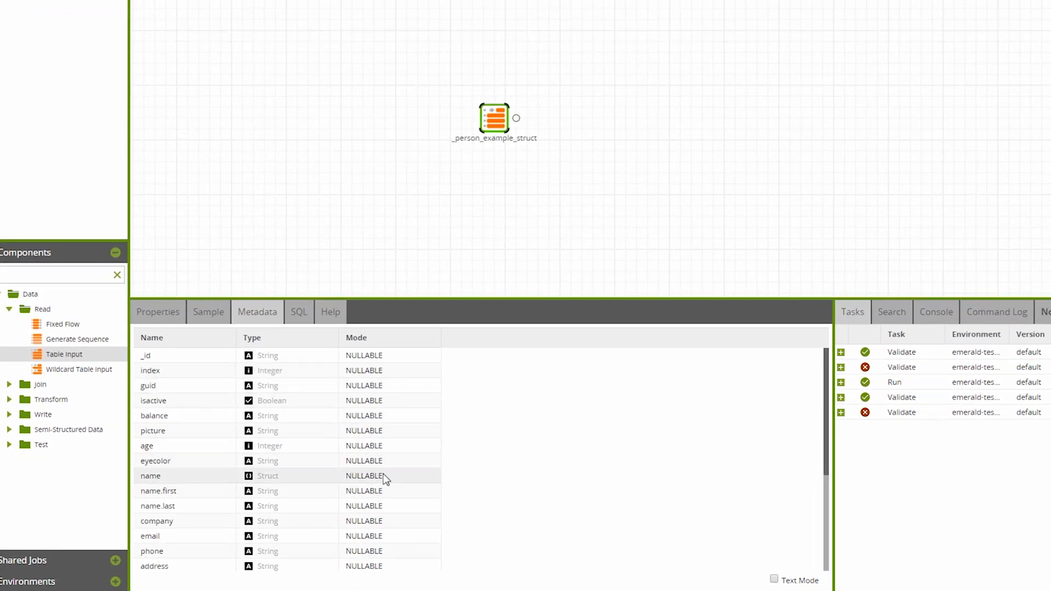
scroll(down, 3)
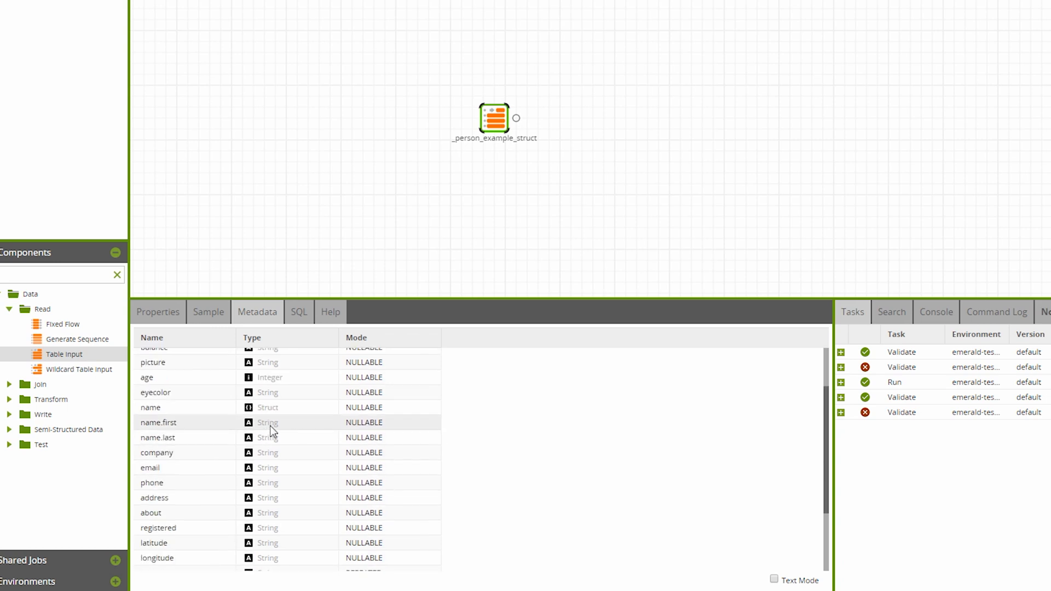
mouse_move(281, 442)
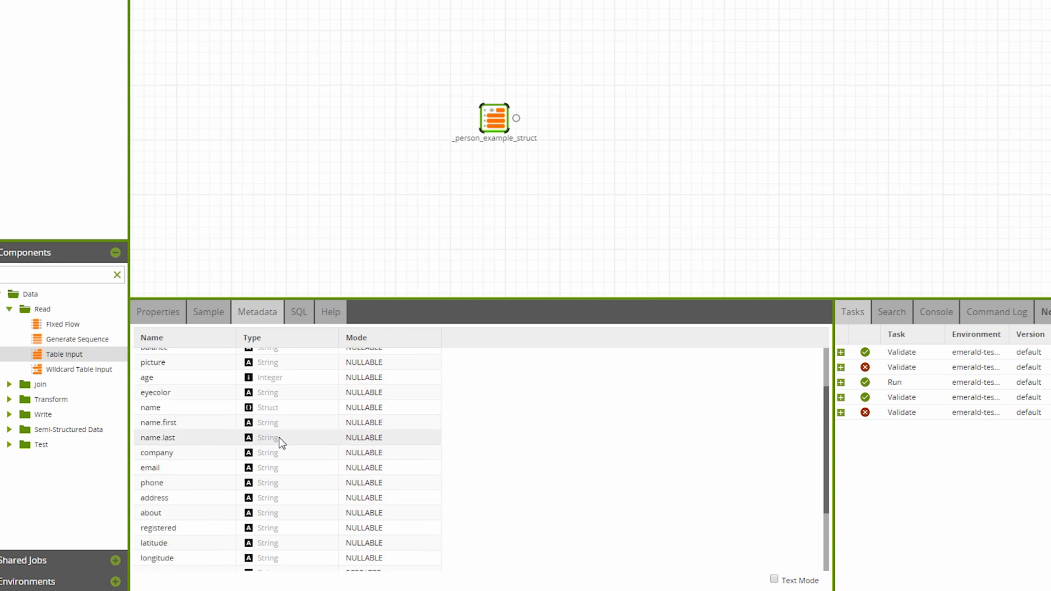
scroll(down, 3)
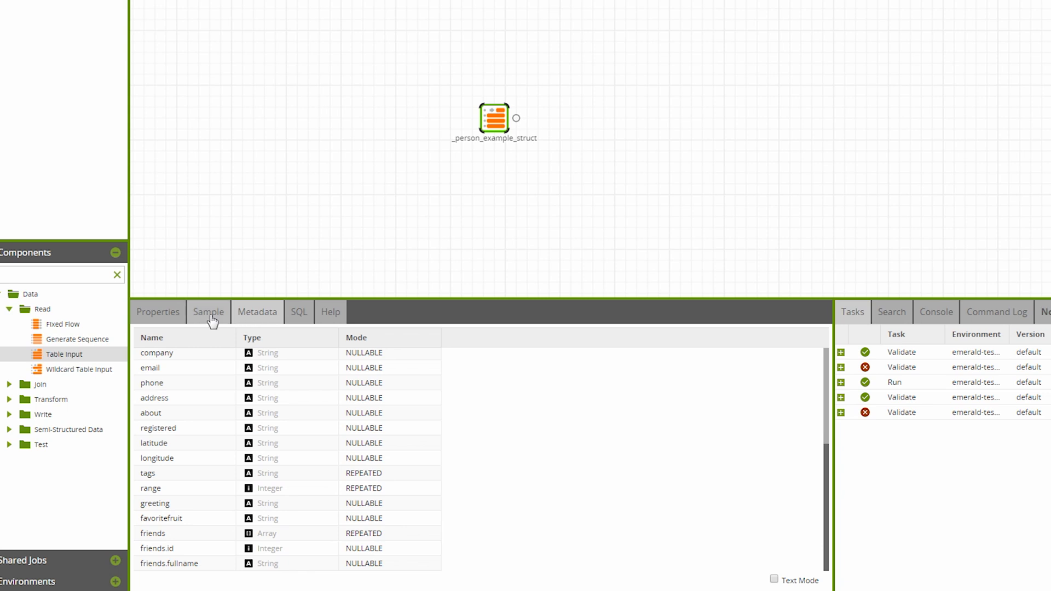
Fetch the Table Input's 6-row sample and inspect the nested tags, range and friends arrays.
click(209, 312)
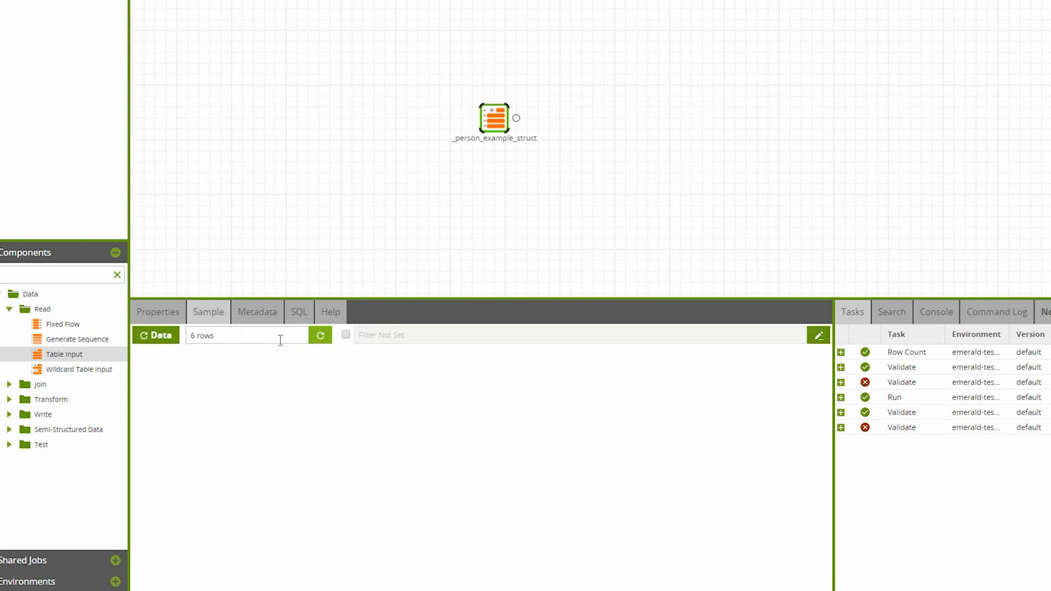
mouse_move(161, 340)
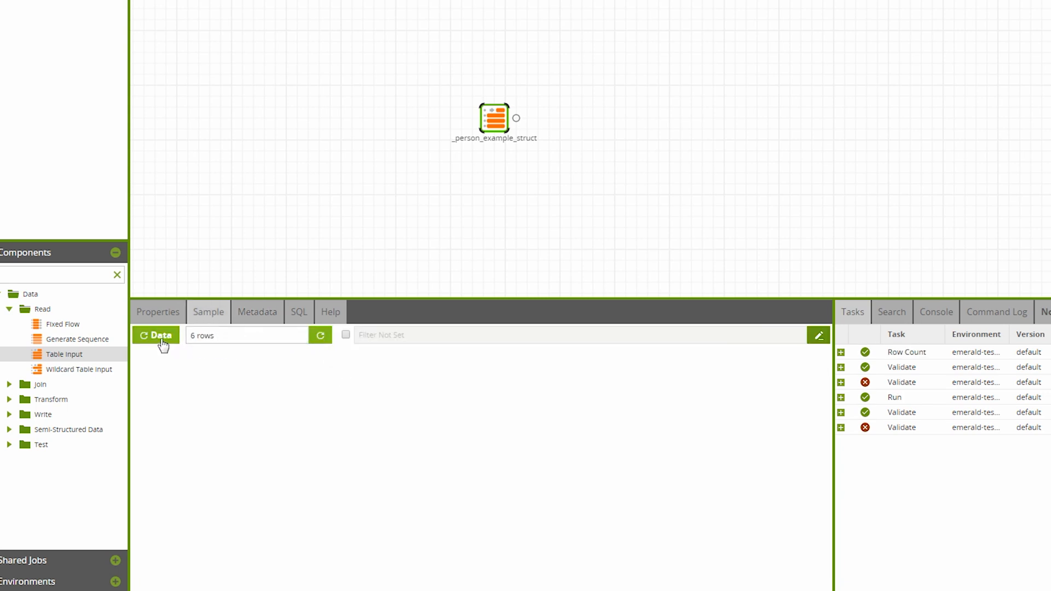
click(157, 335)
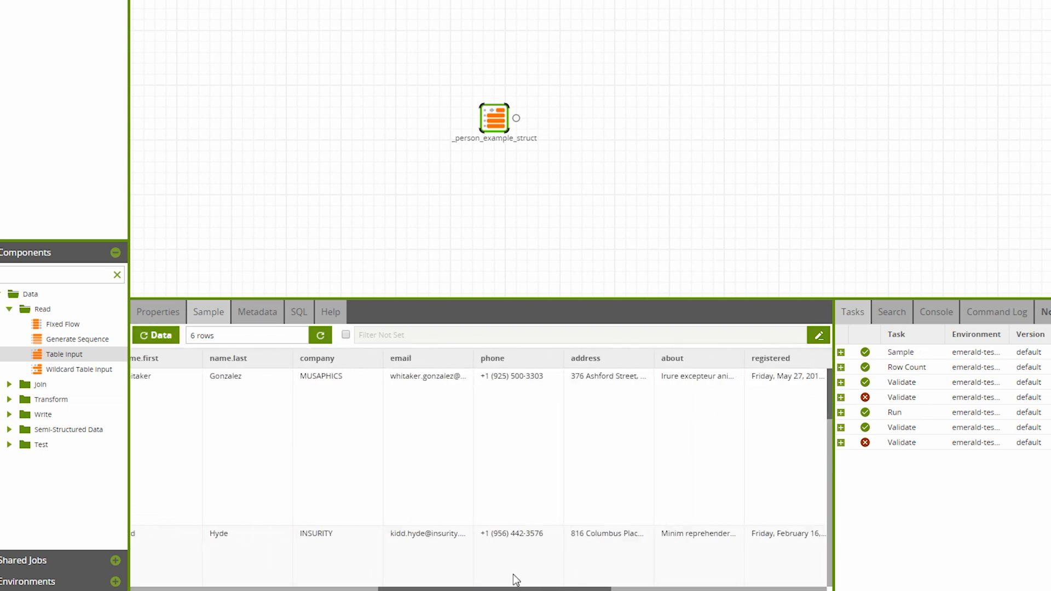
scroll(right, 3)
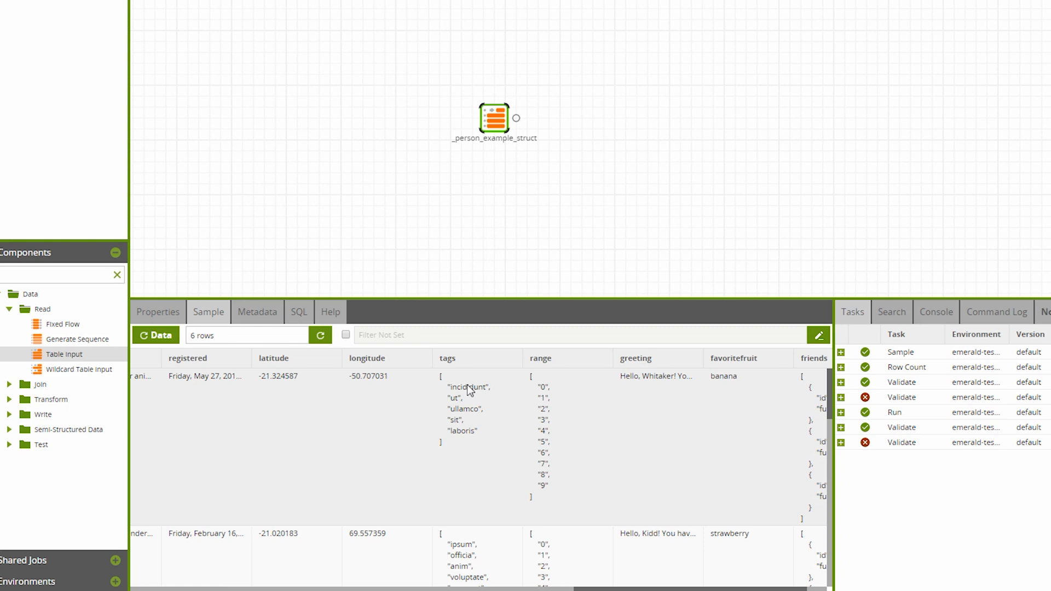
mouse_move(464, 452)
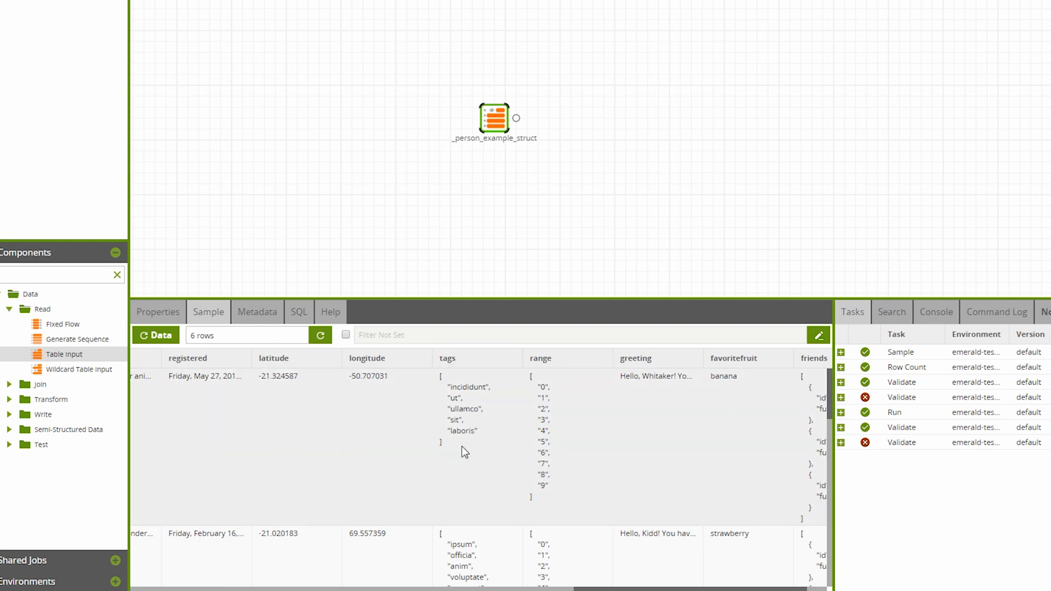
mouse_move(473, 395)
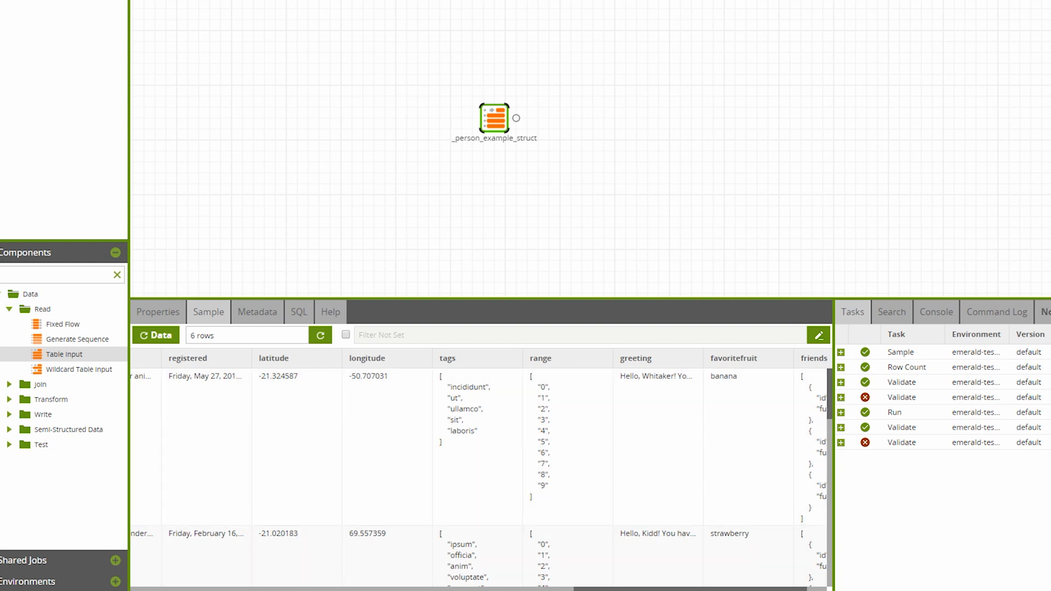
scroll(right, 3)
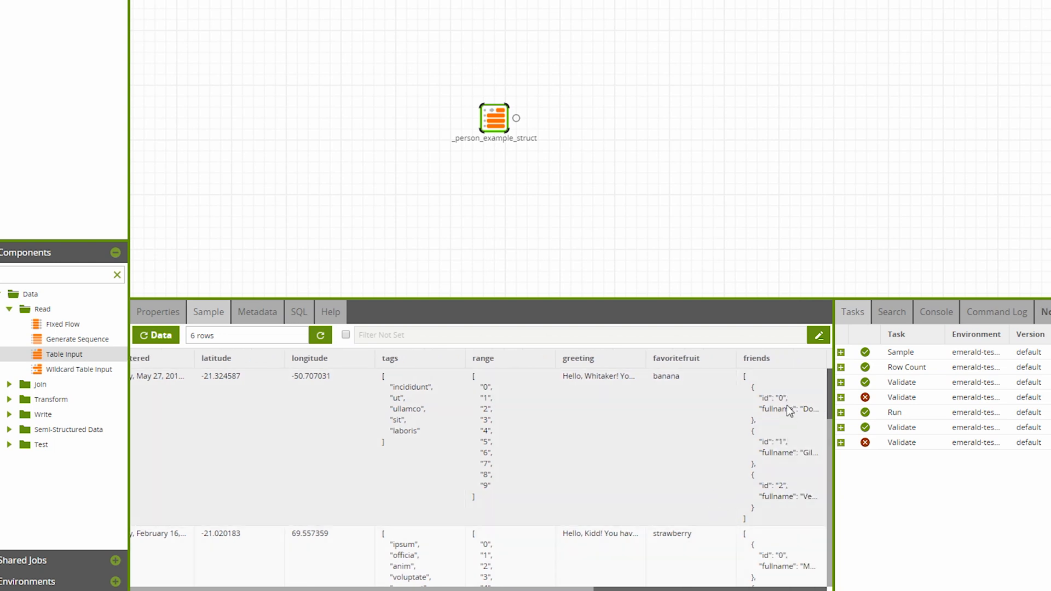
mouse_move(763, 426)
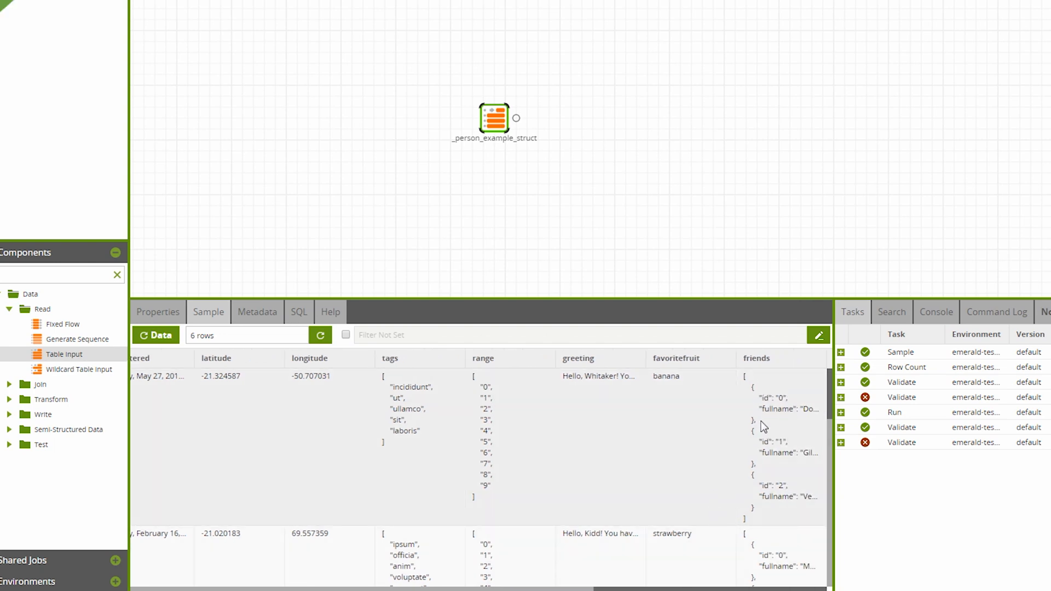
mouse_move(605, 184)
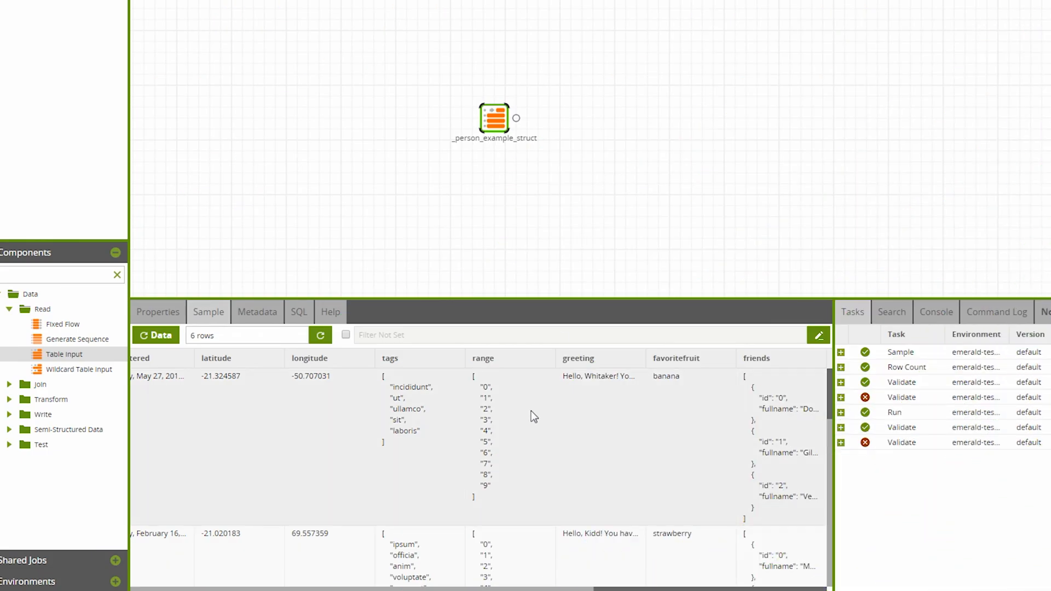
Add an Extract Nested Data component with every column selected for extraction.
click(10, 429)
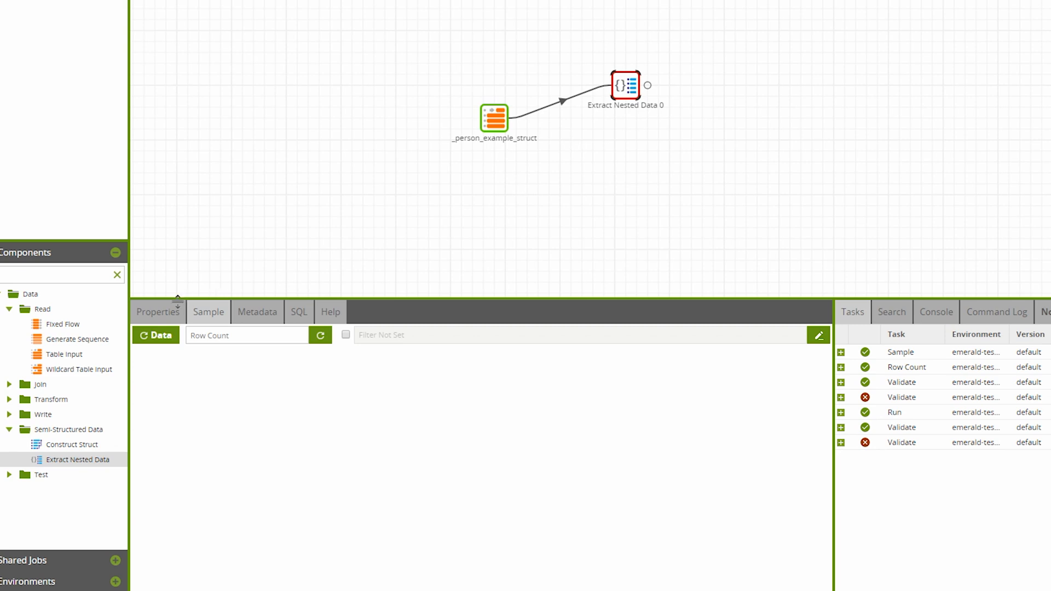
click(392, 384)
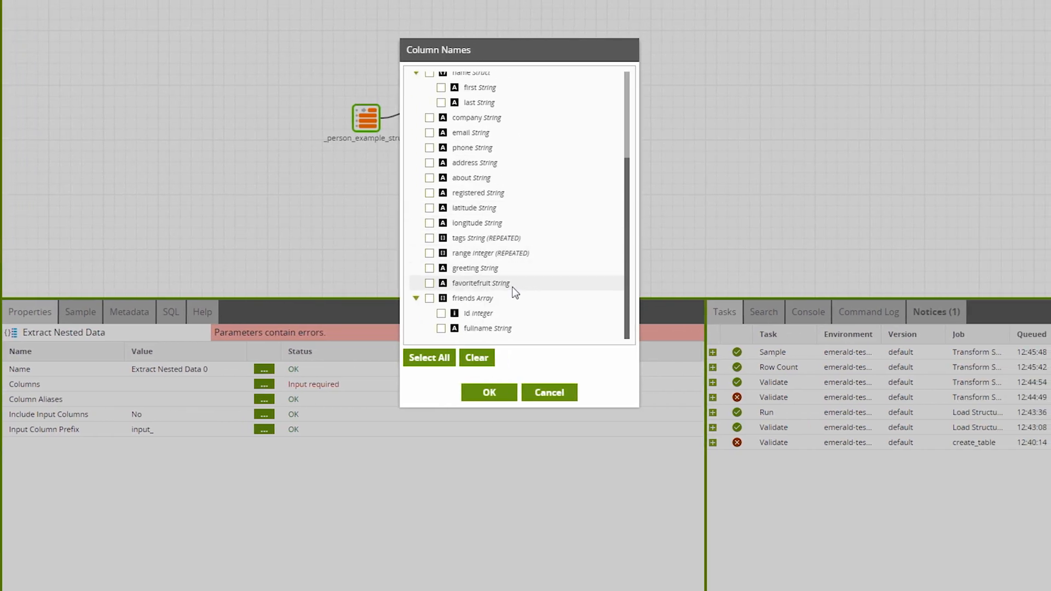
click(429, 357)
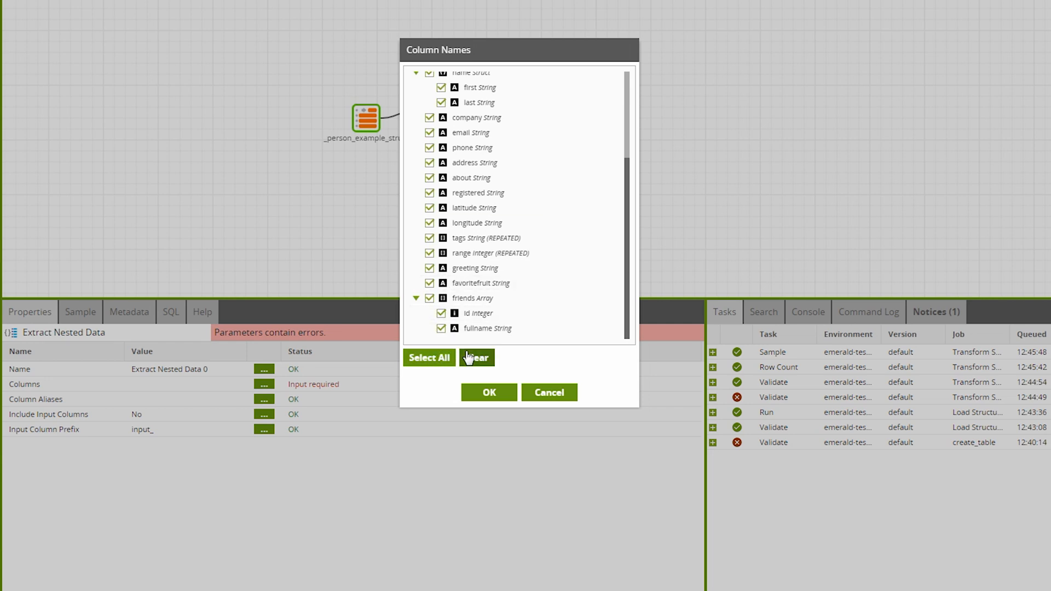
click(476, 357)
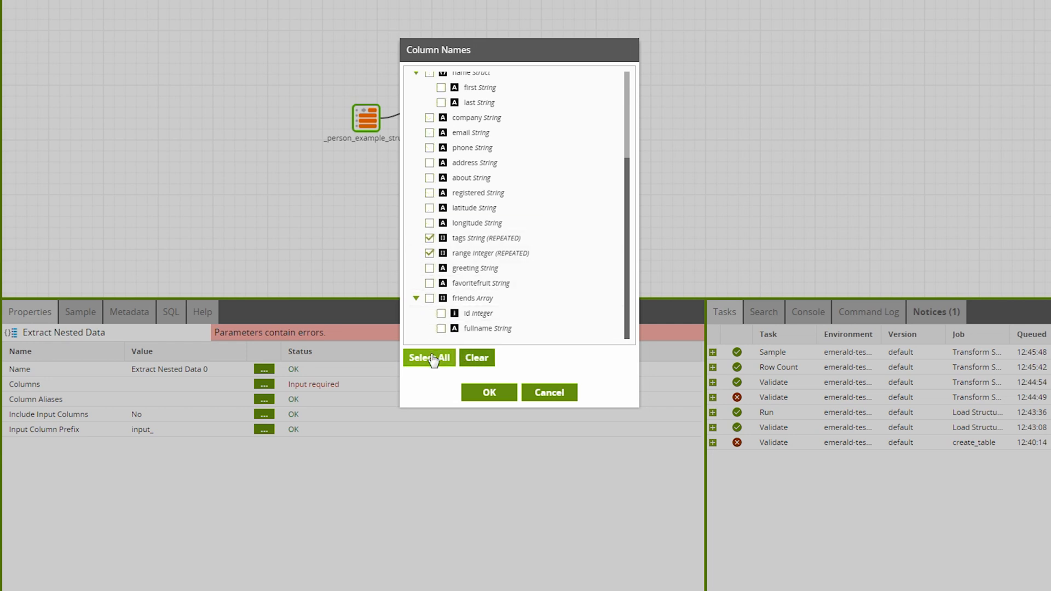
click(428, 357)
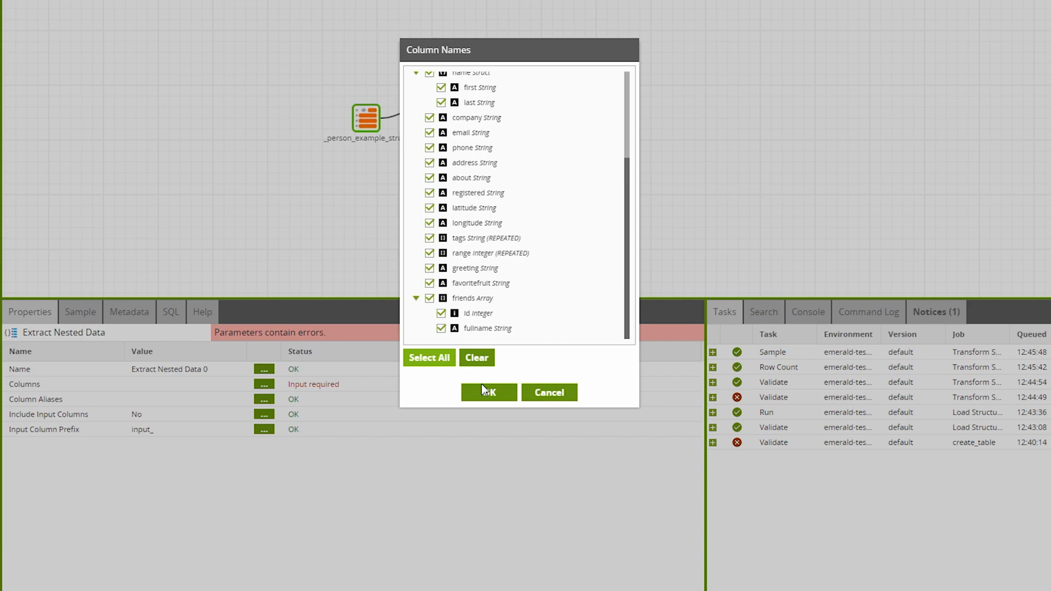
click(489, 392)
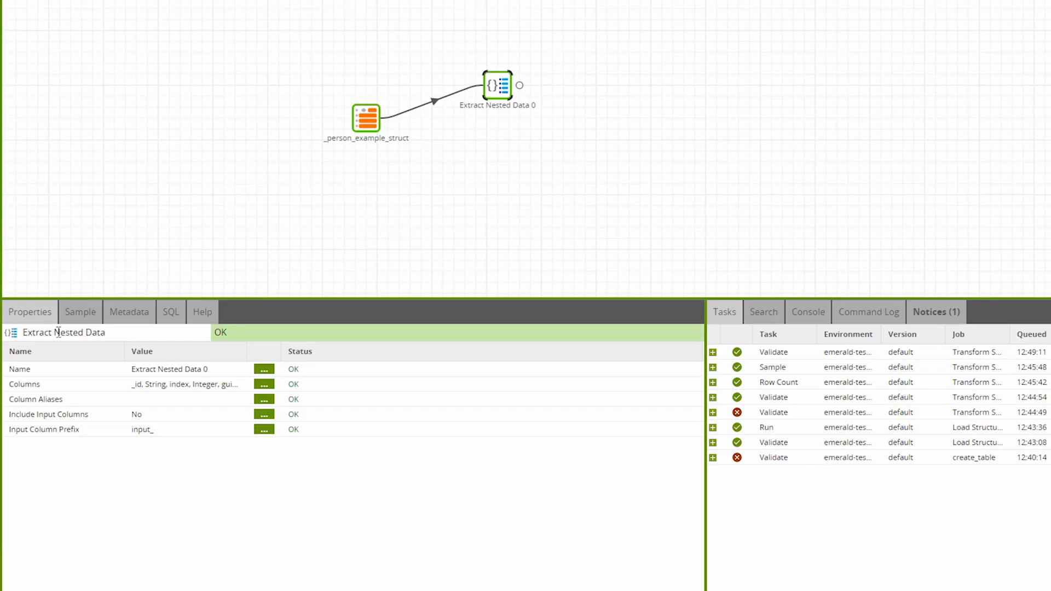
click(80, 312)
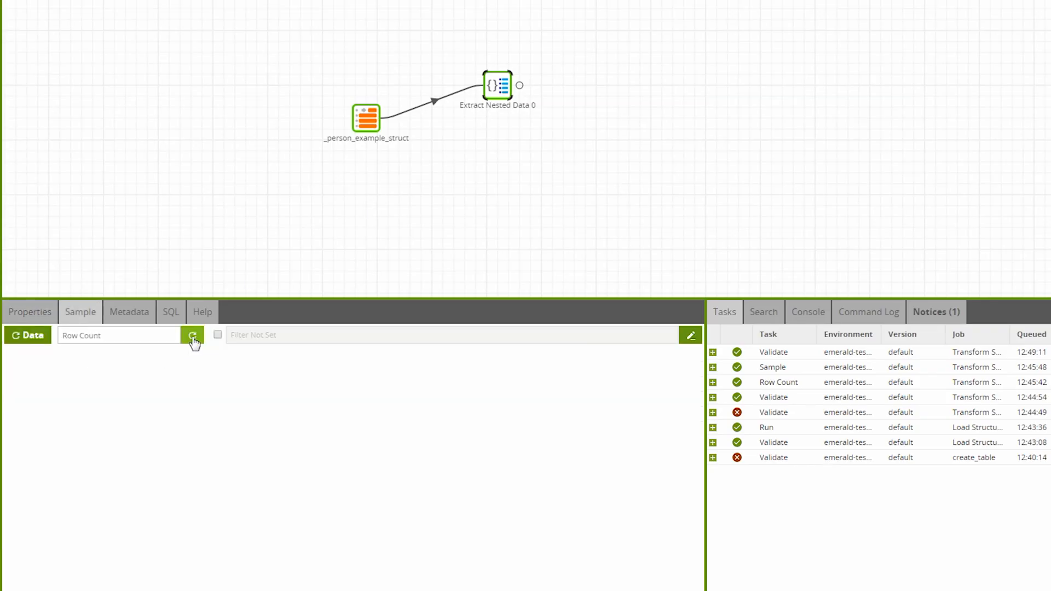
Refresh the Extract Nested Data sample showing 900 flattened rows.
click(193, 335)
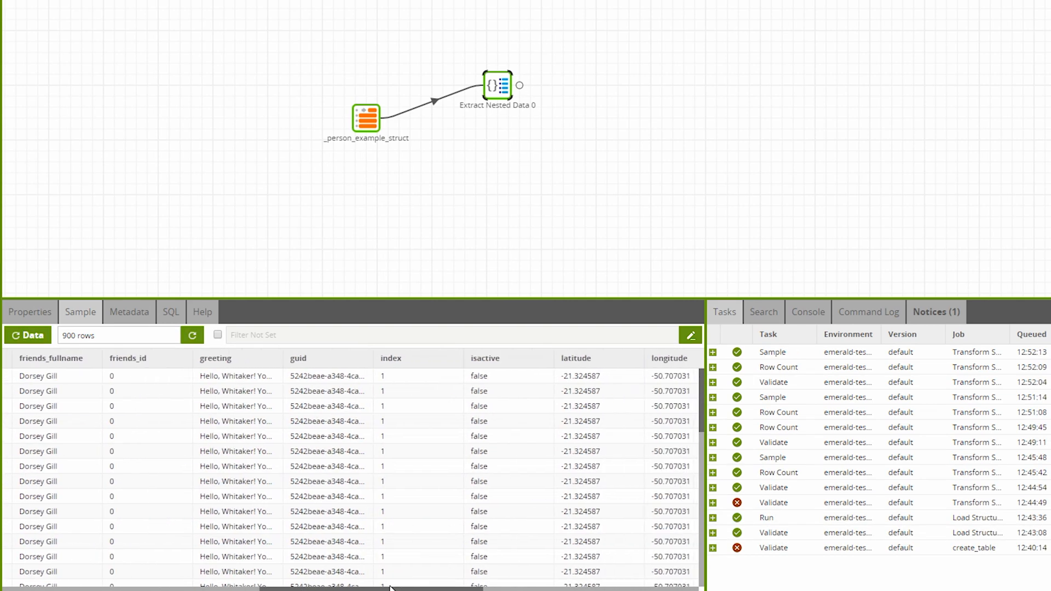
scroll(right, 3)
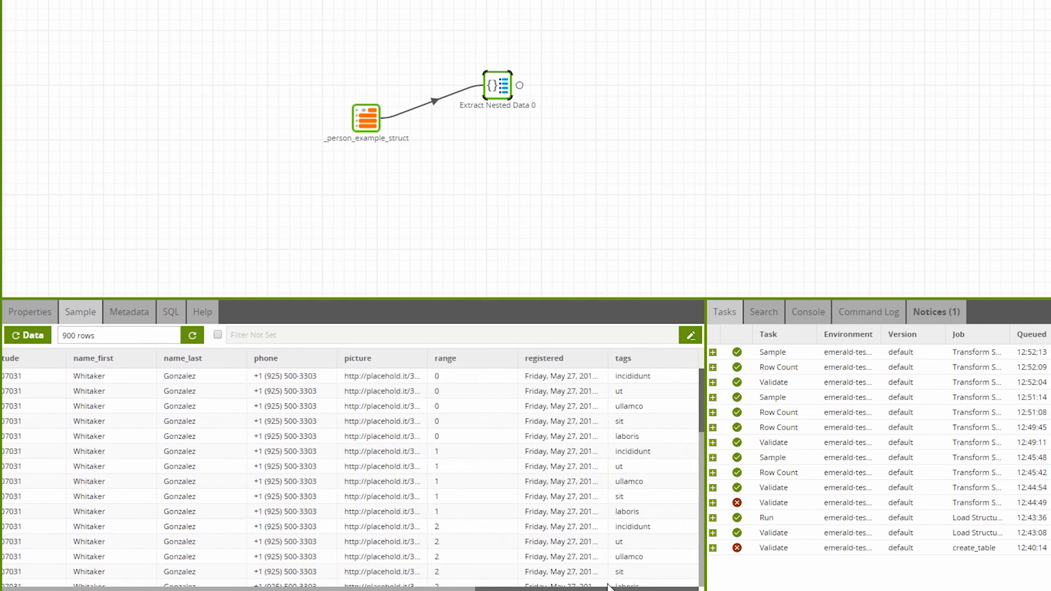
mouse_move(470, 384)
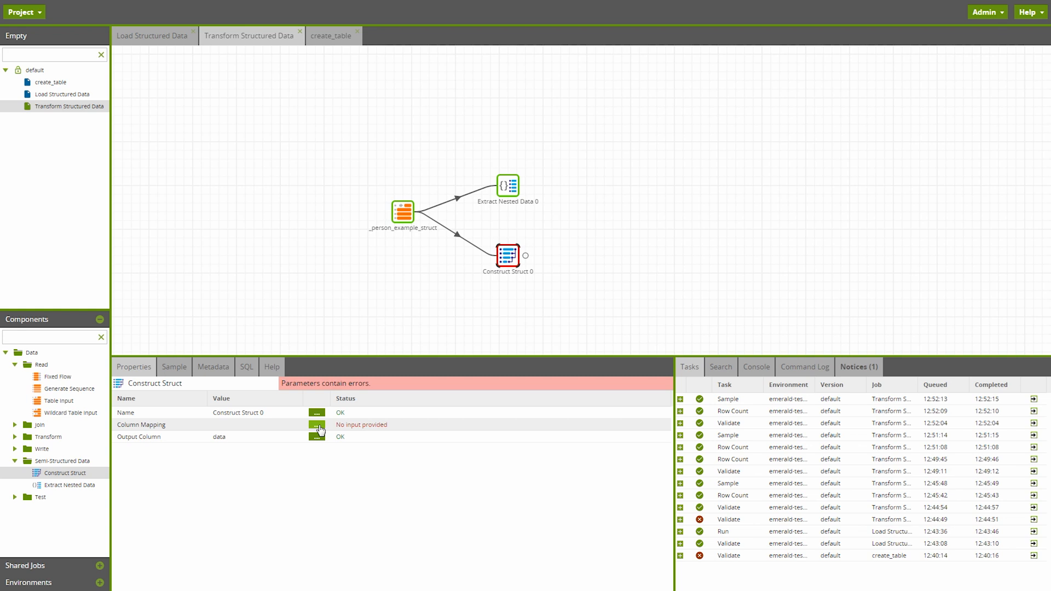
Add column mappings for email, phone and address with matching target names.
click(317, 425)
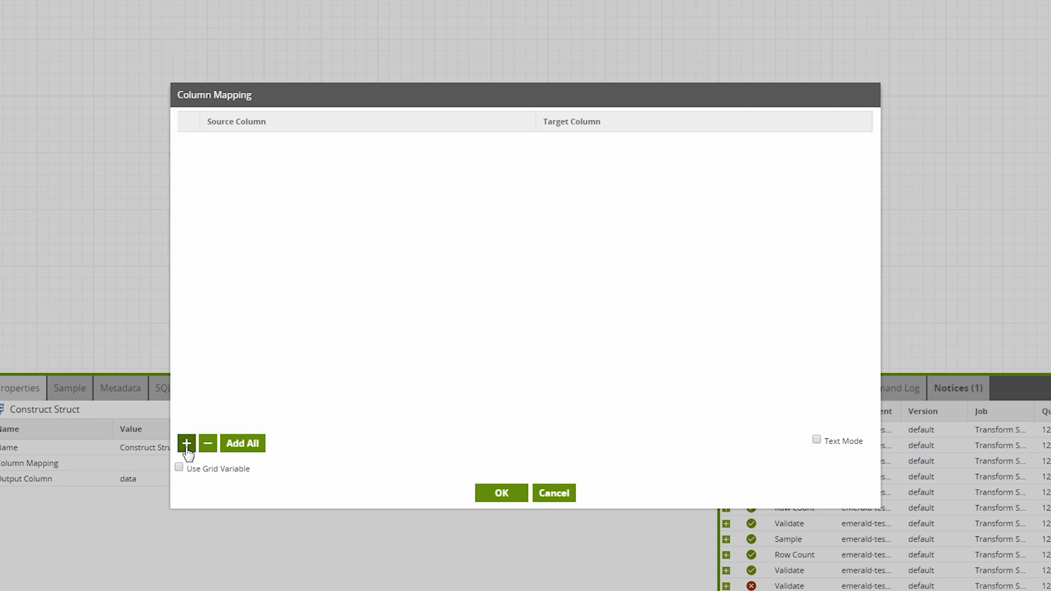
click(186, 443)
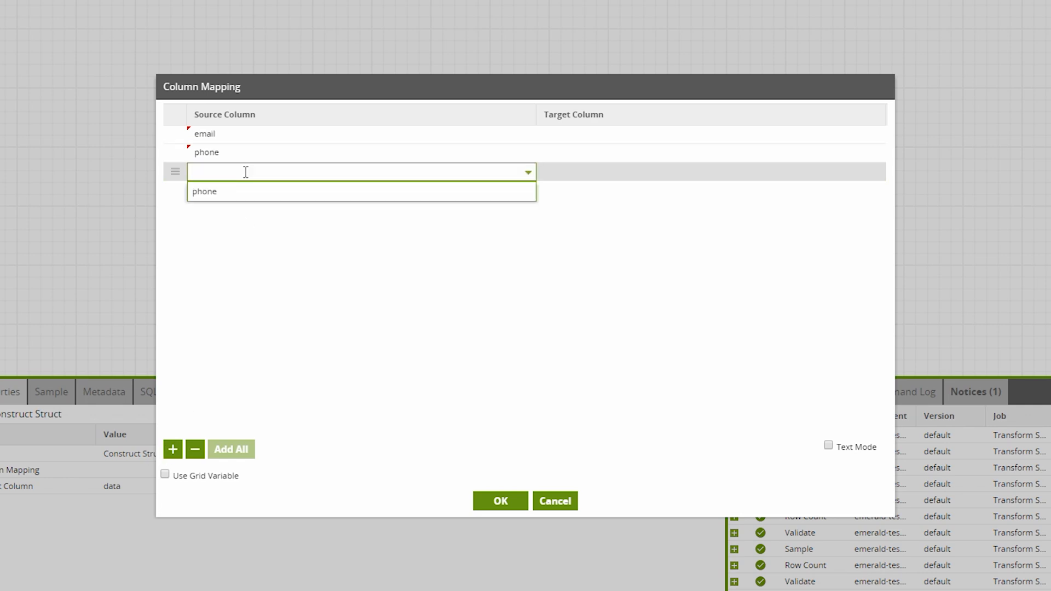
text(ad)
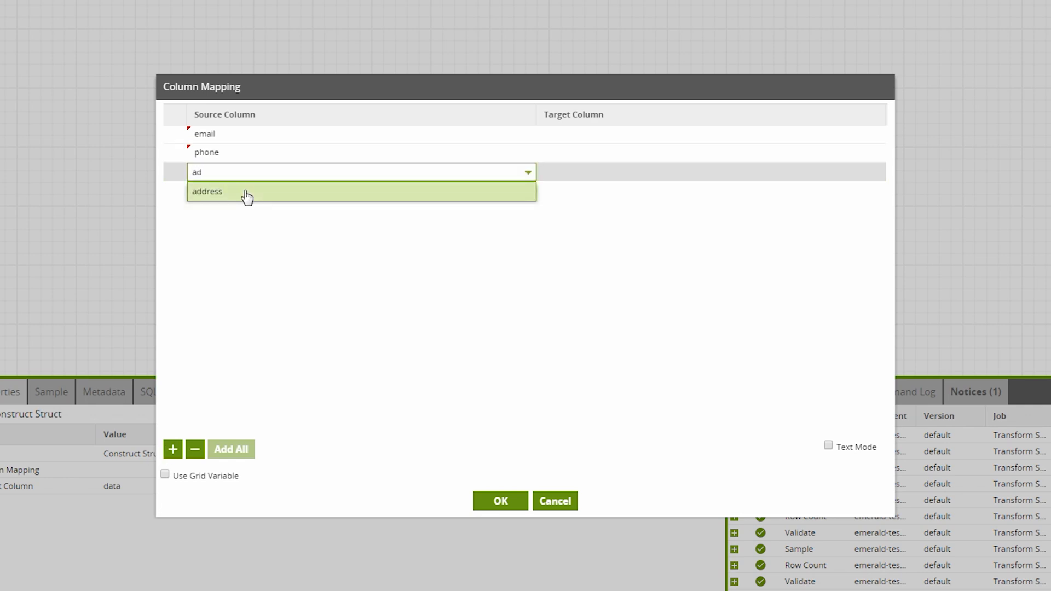
click(248, 195)
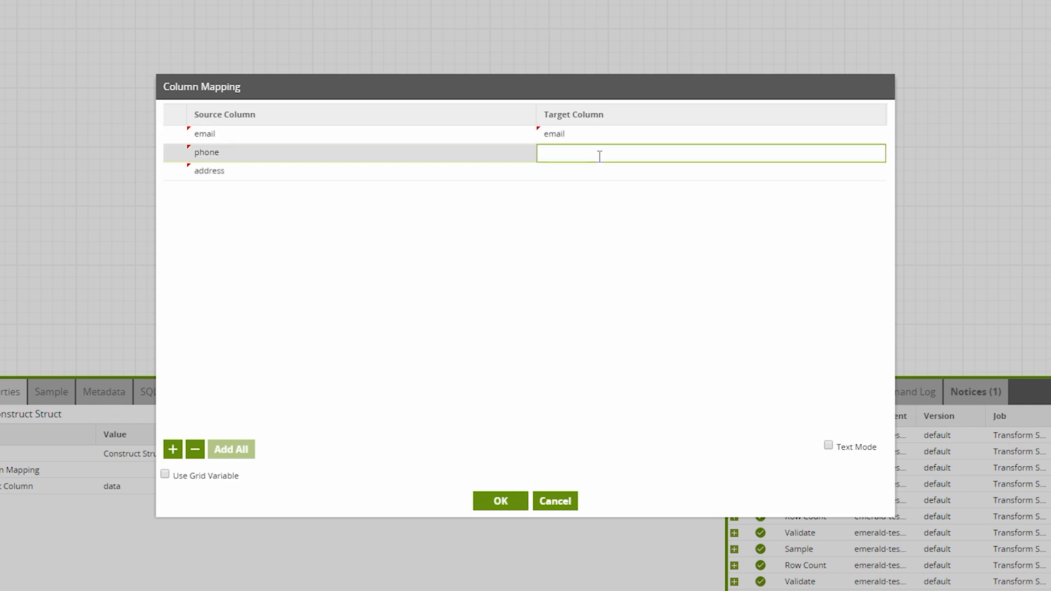
click(499, 501)
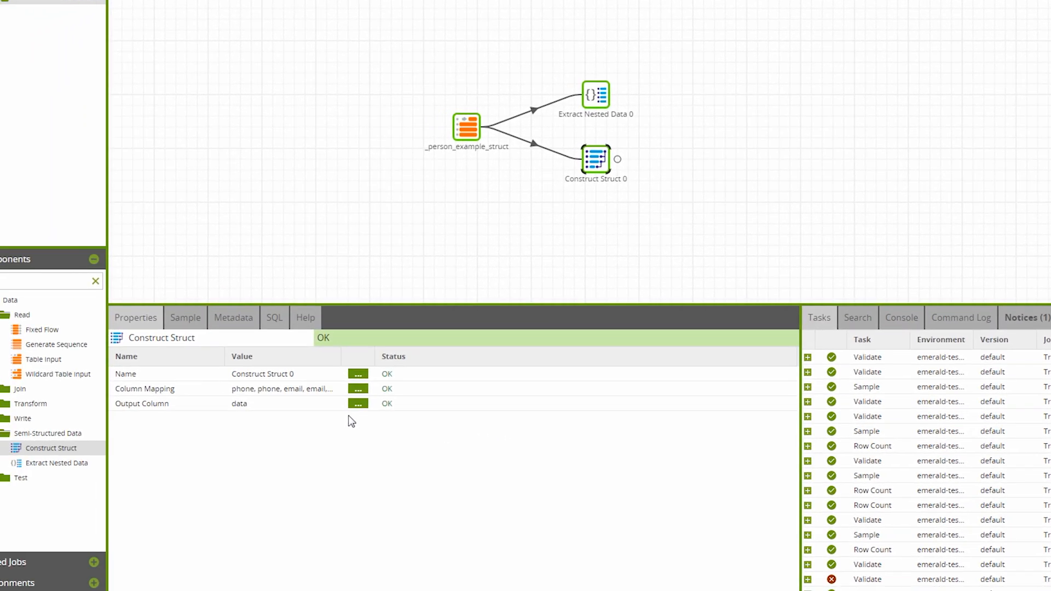
Rename the struct's output column from data to contact_info and view its metadata.
click(357, 403)
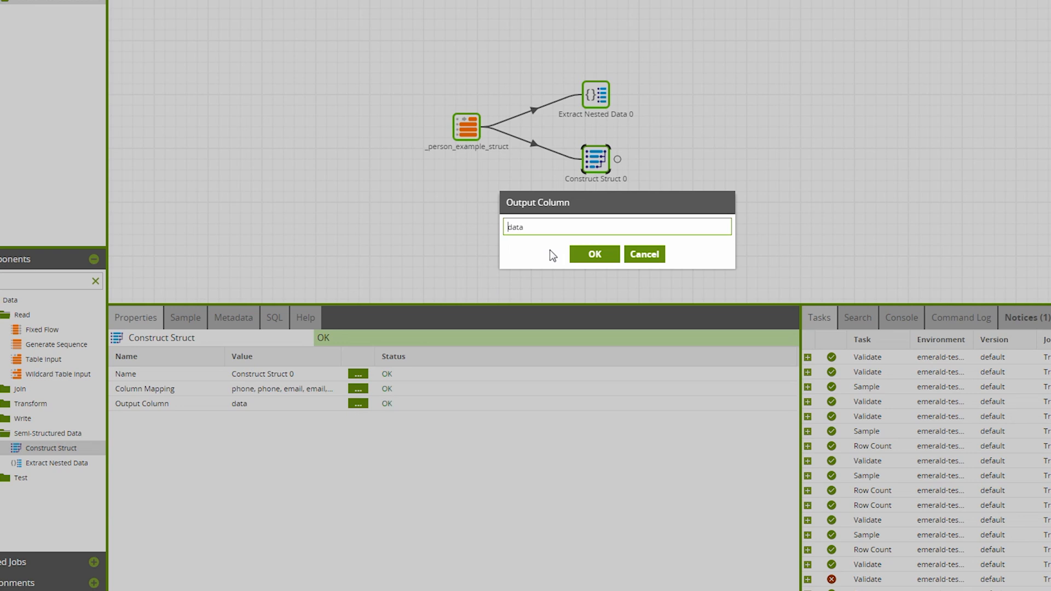
text(contact_)
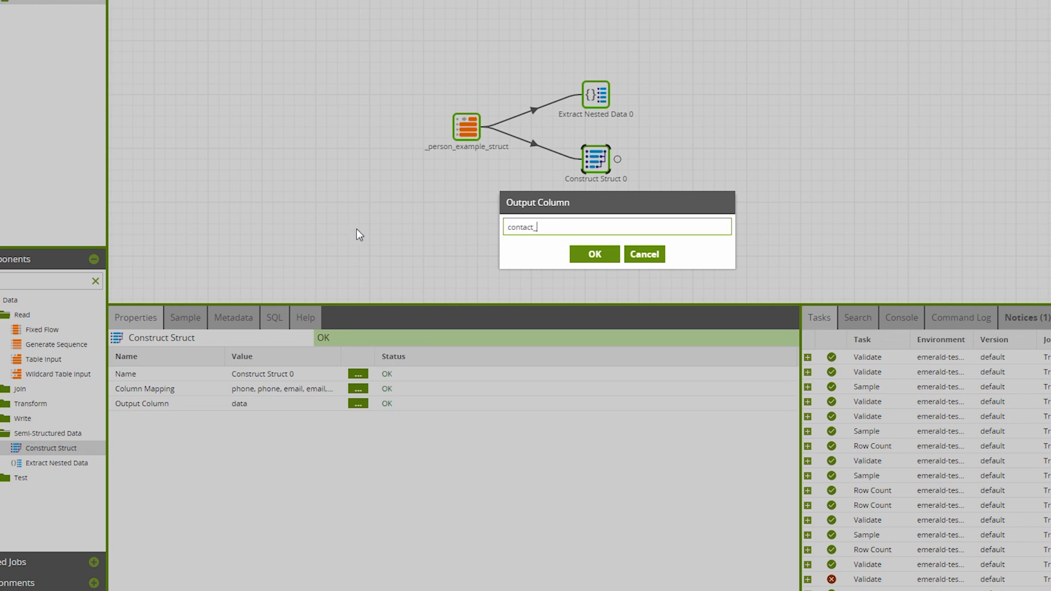
text(info)
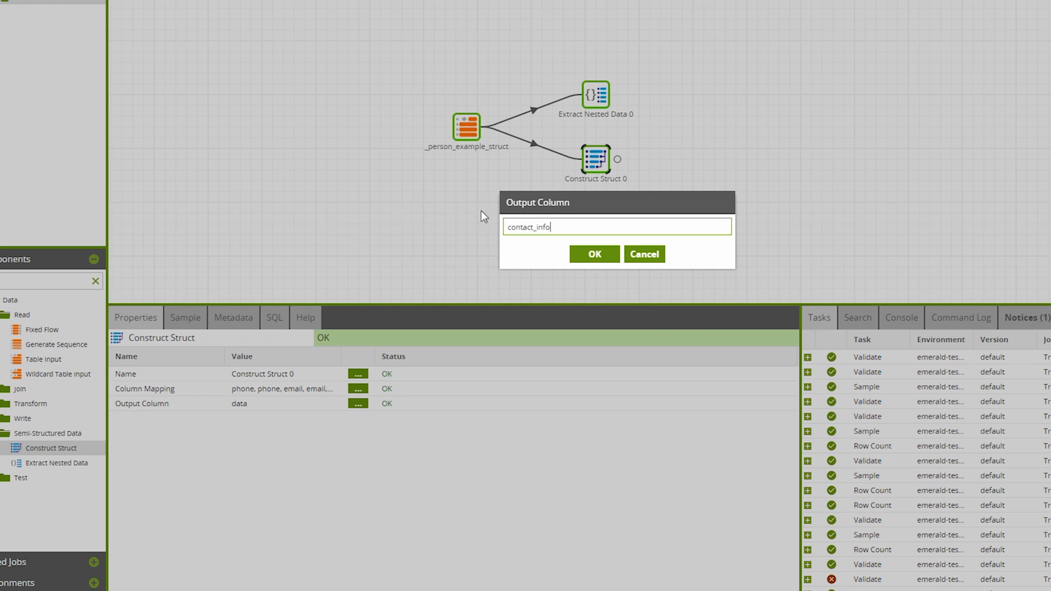
click(593, 254)
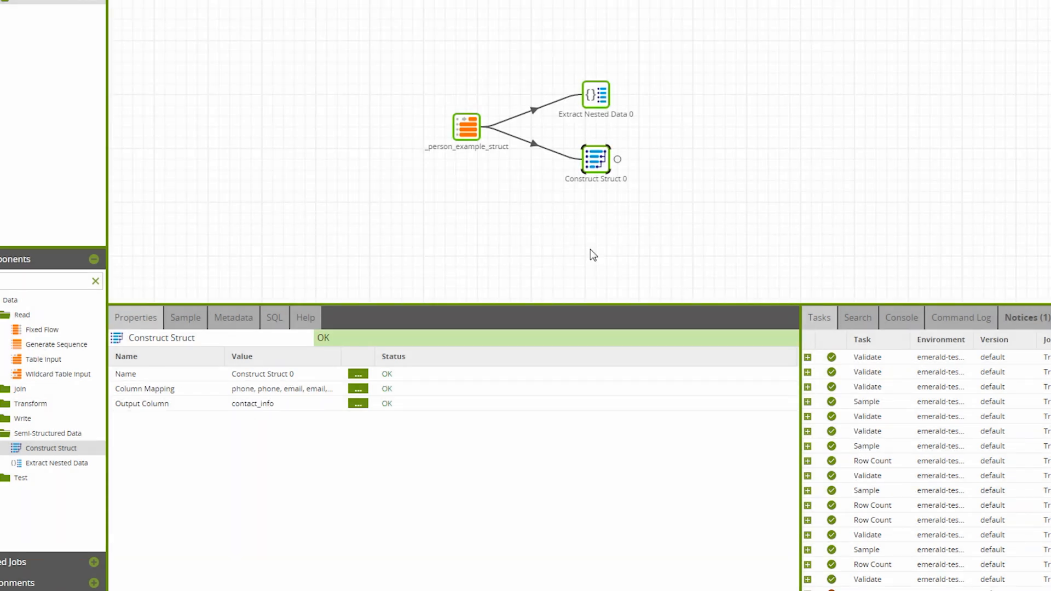
mouse_move(599, 224)
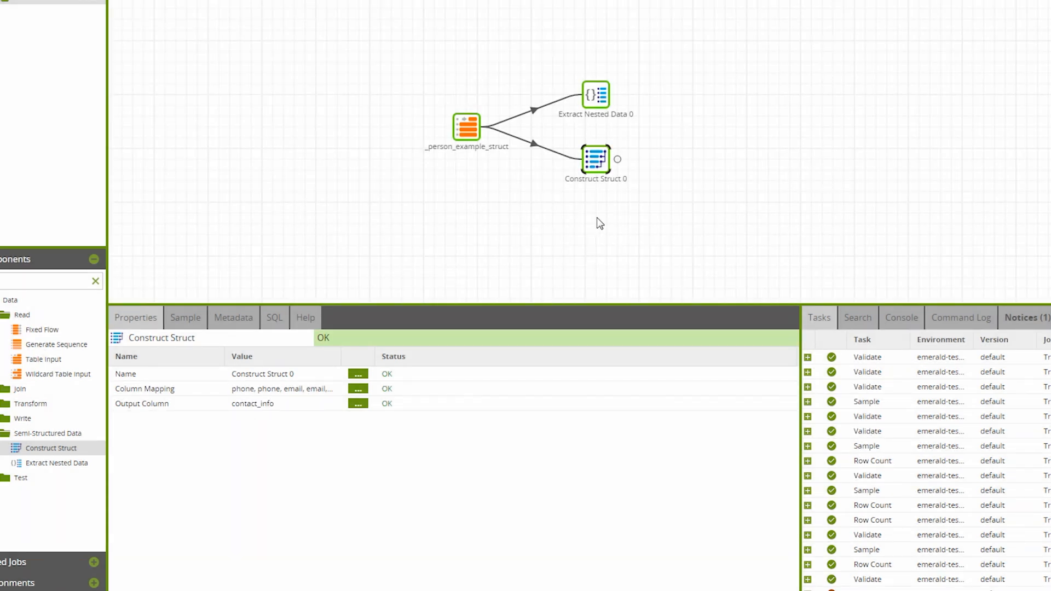
click(232, 317)
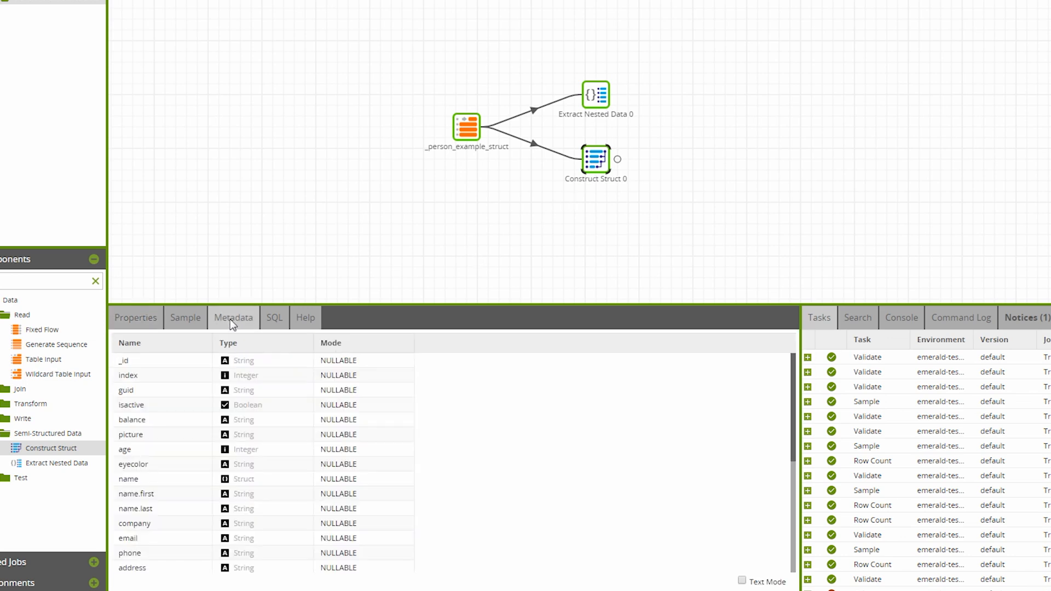
Review that contact_info is a struct of phone, email and address strings.
scroll(down, 3)
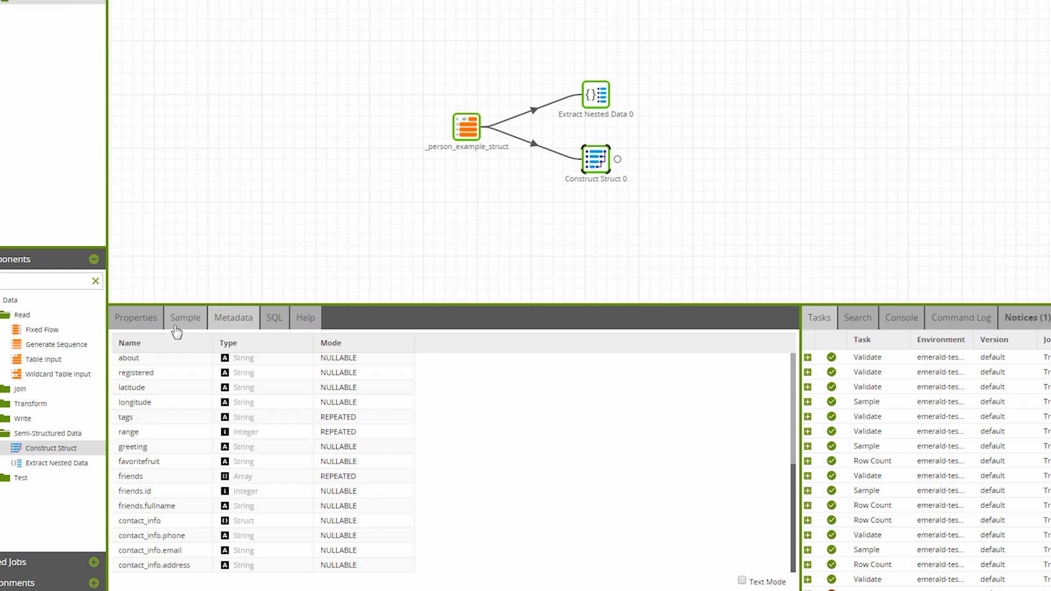
click(185, 317)
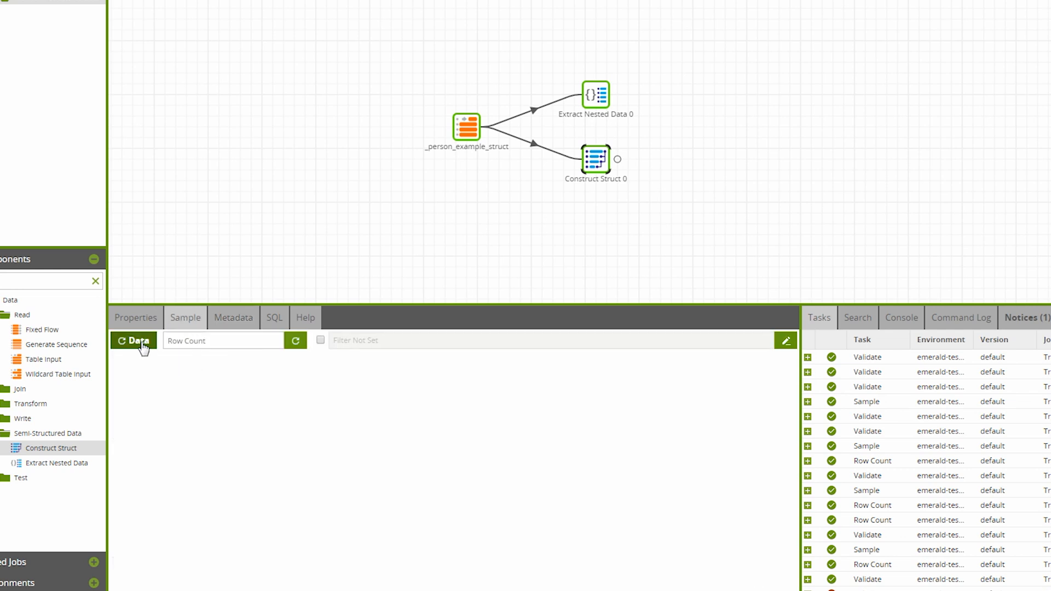
Load sample rows and scroll to the contact_info.phone, email and address columns.
click(133, 339)
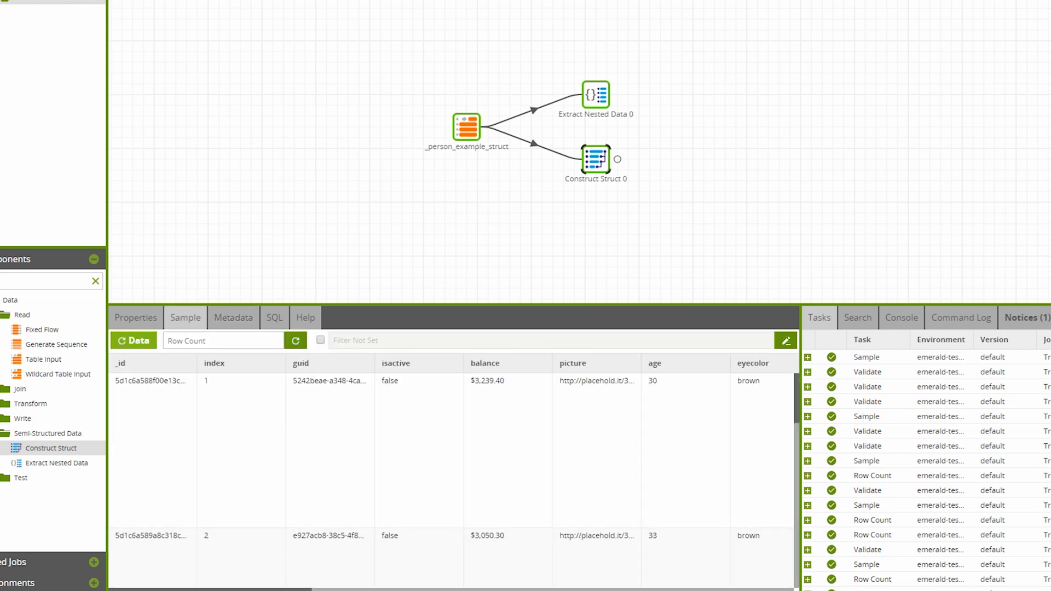
scroll(right, 3)
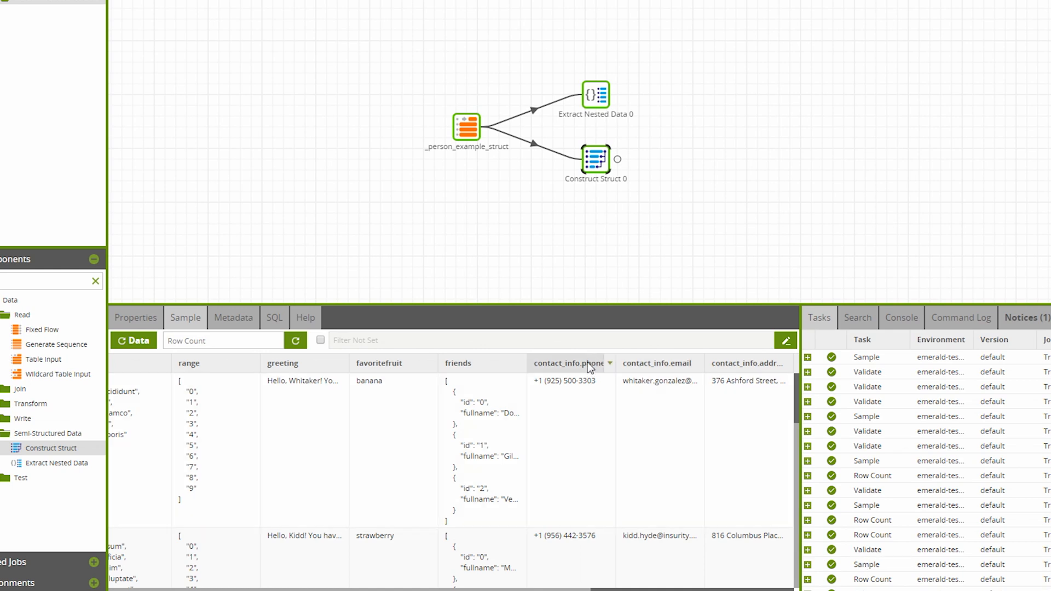